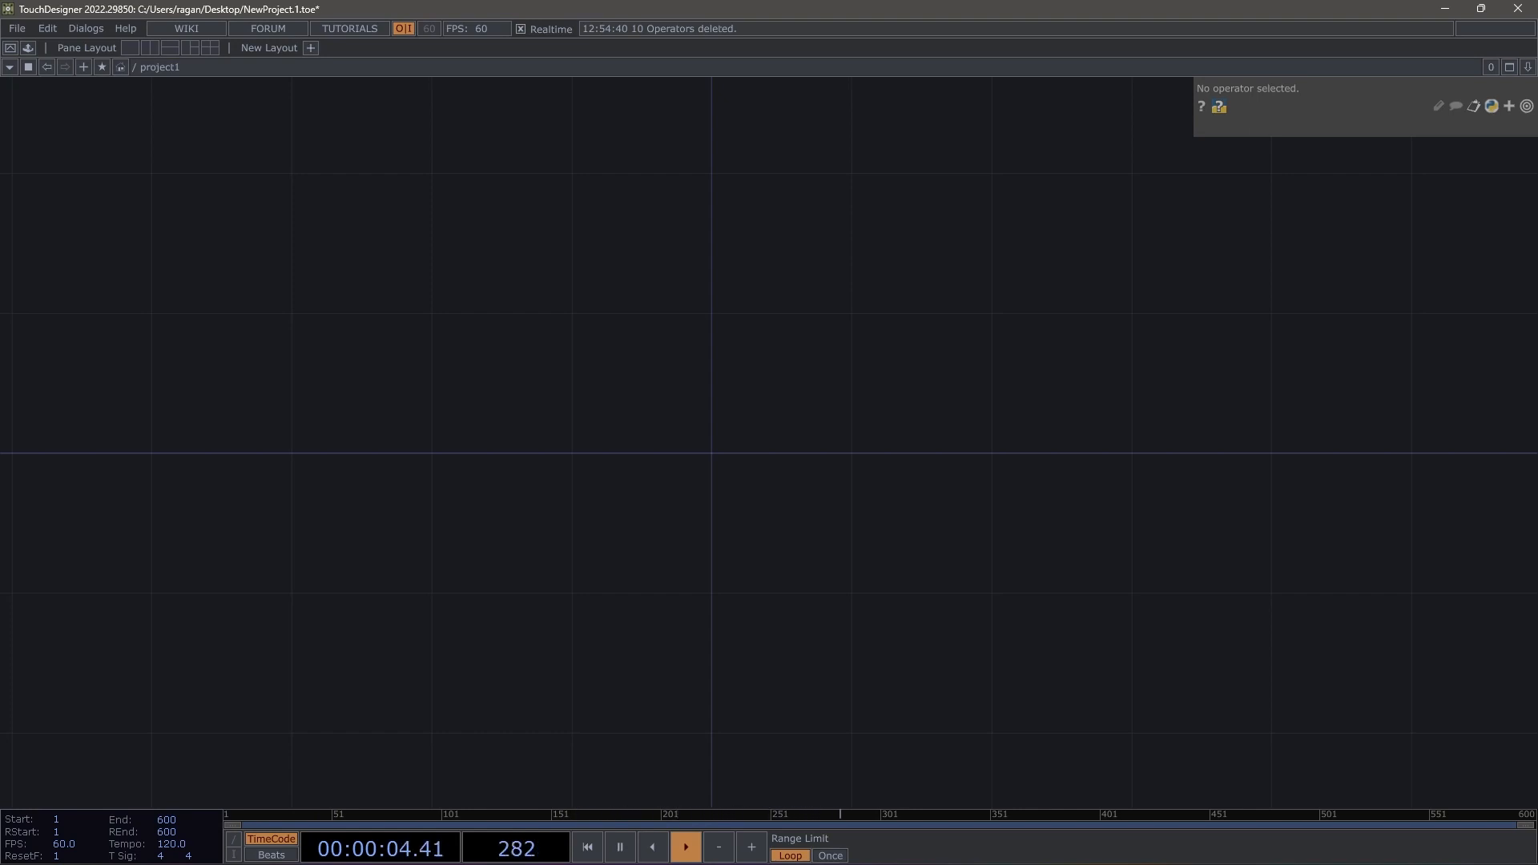
Step: Place a Text DAT text1 containing the line 'Hello World'
left_click(947, 409)
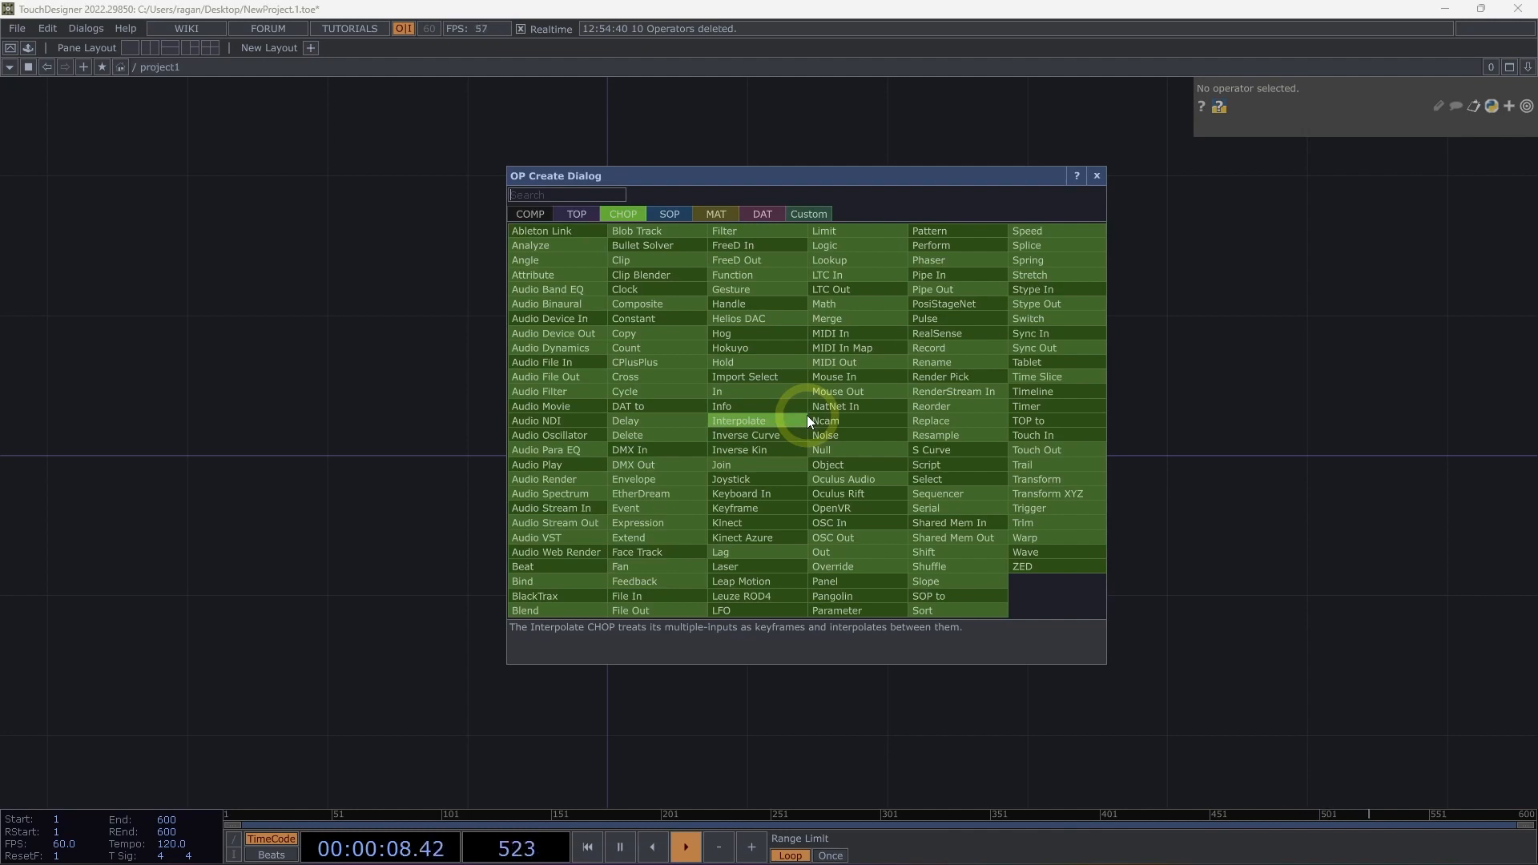
type("t")
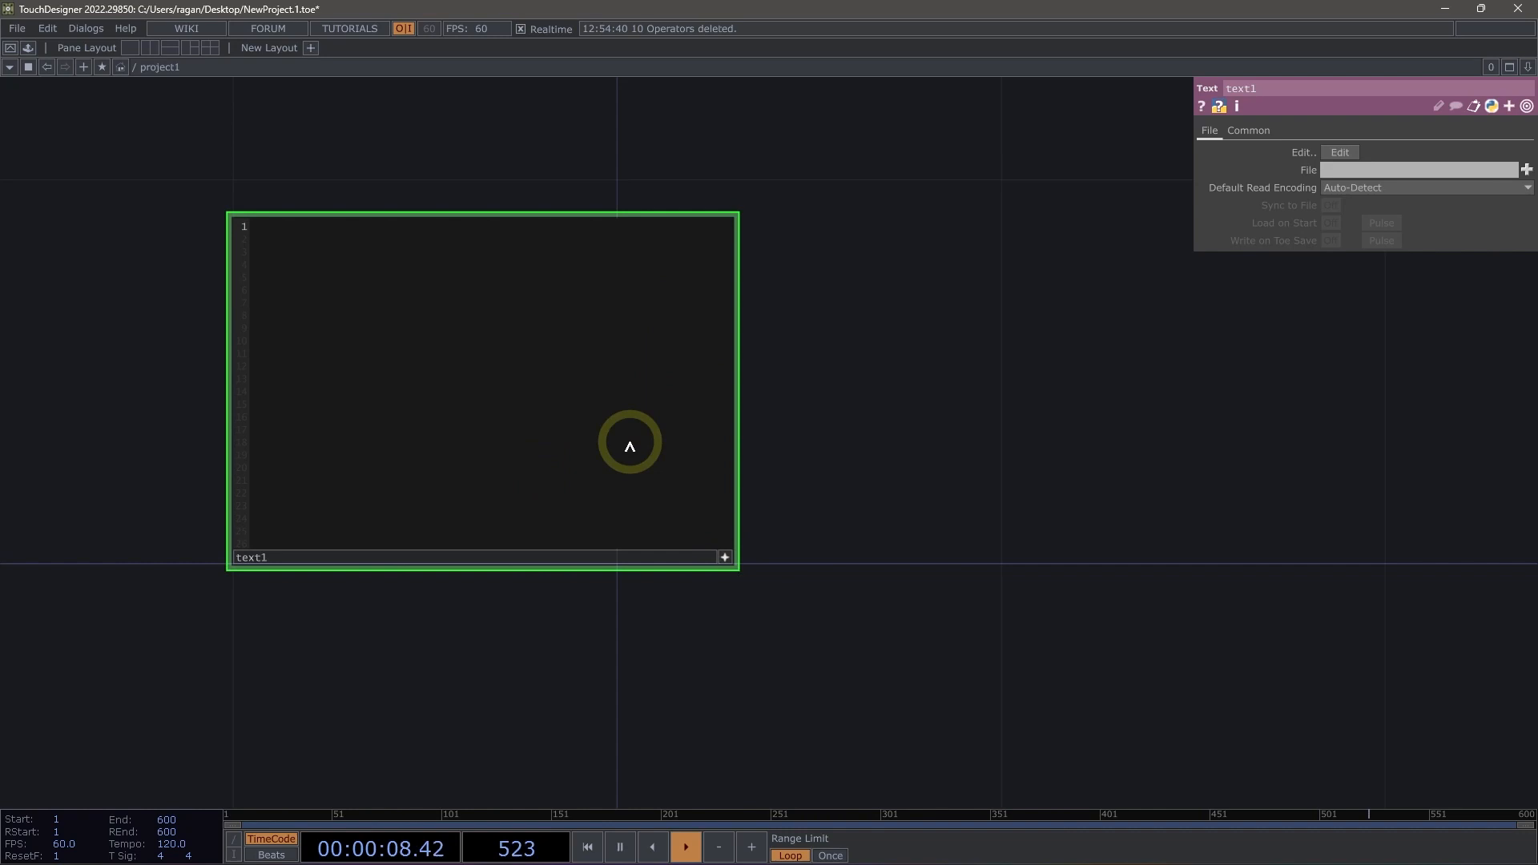
type("Hello")
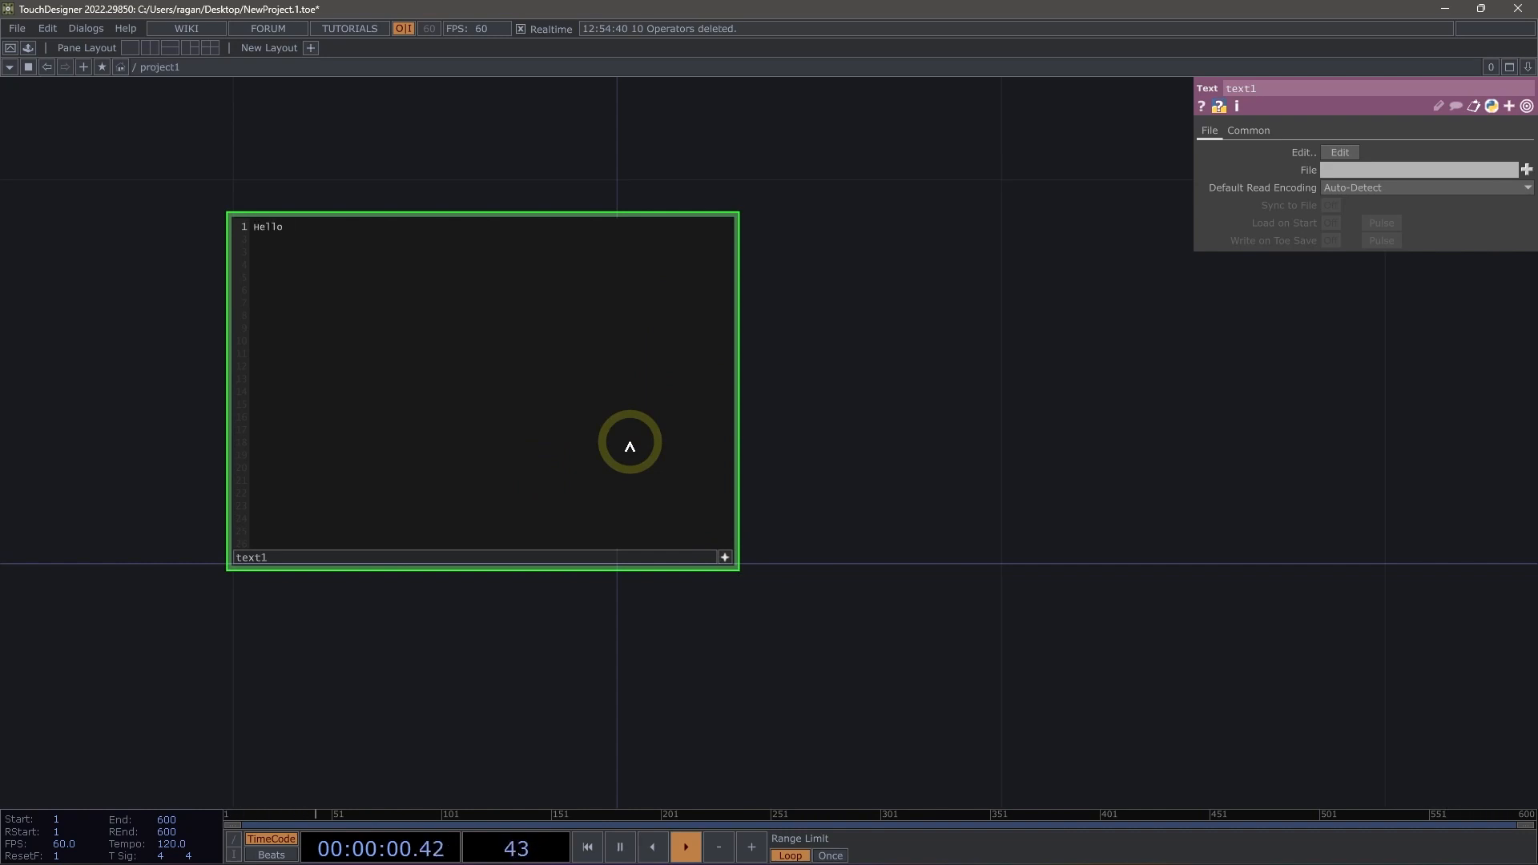
type("world")
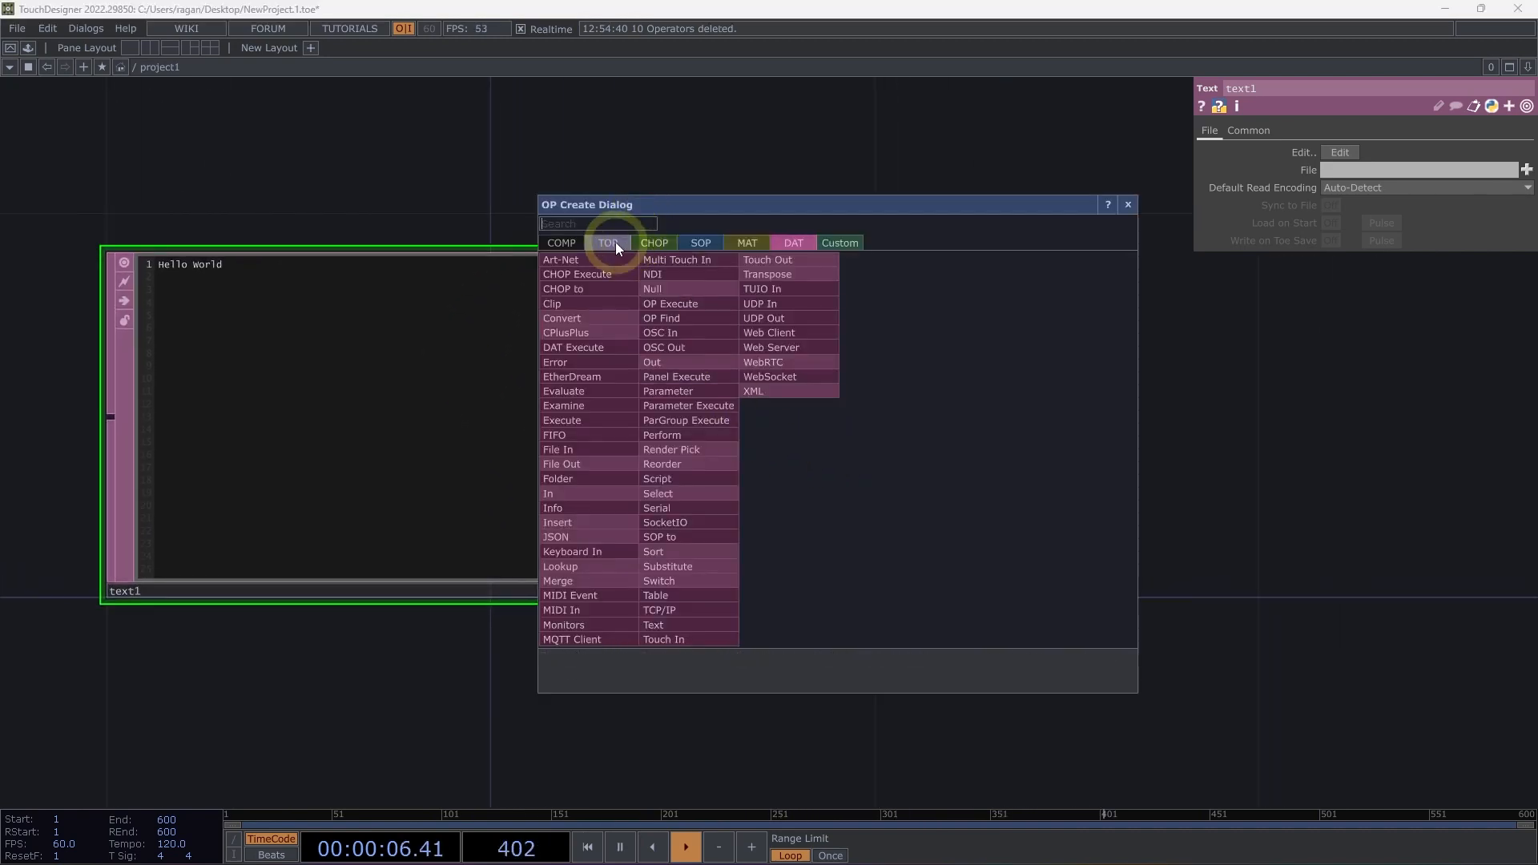
Step: Create Text TOP text2 fed by text1, add 'This is another line' and enable Word Wrap
type("tex")
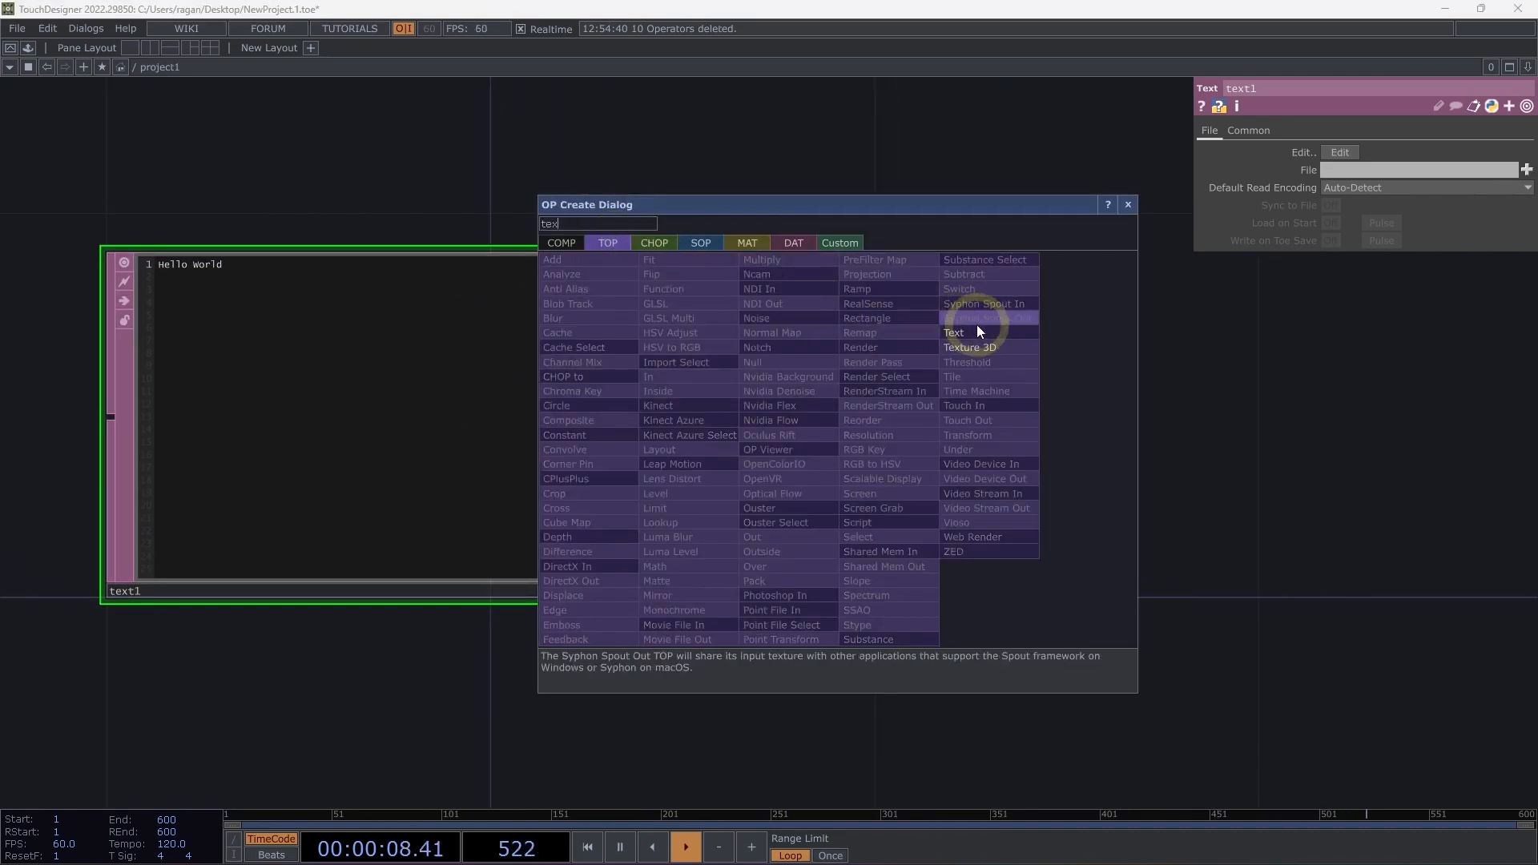
left_click(952, 332)
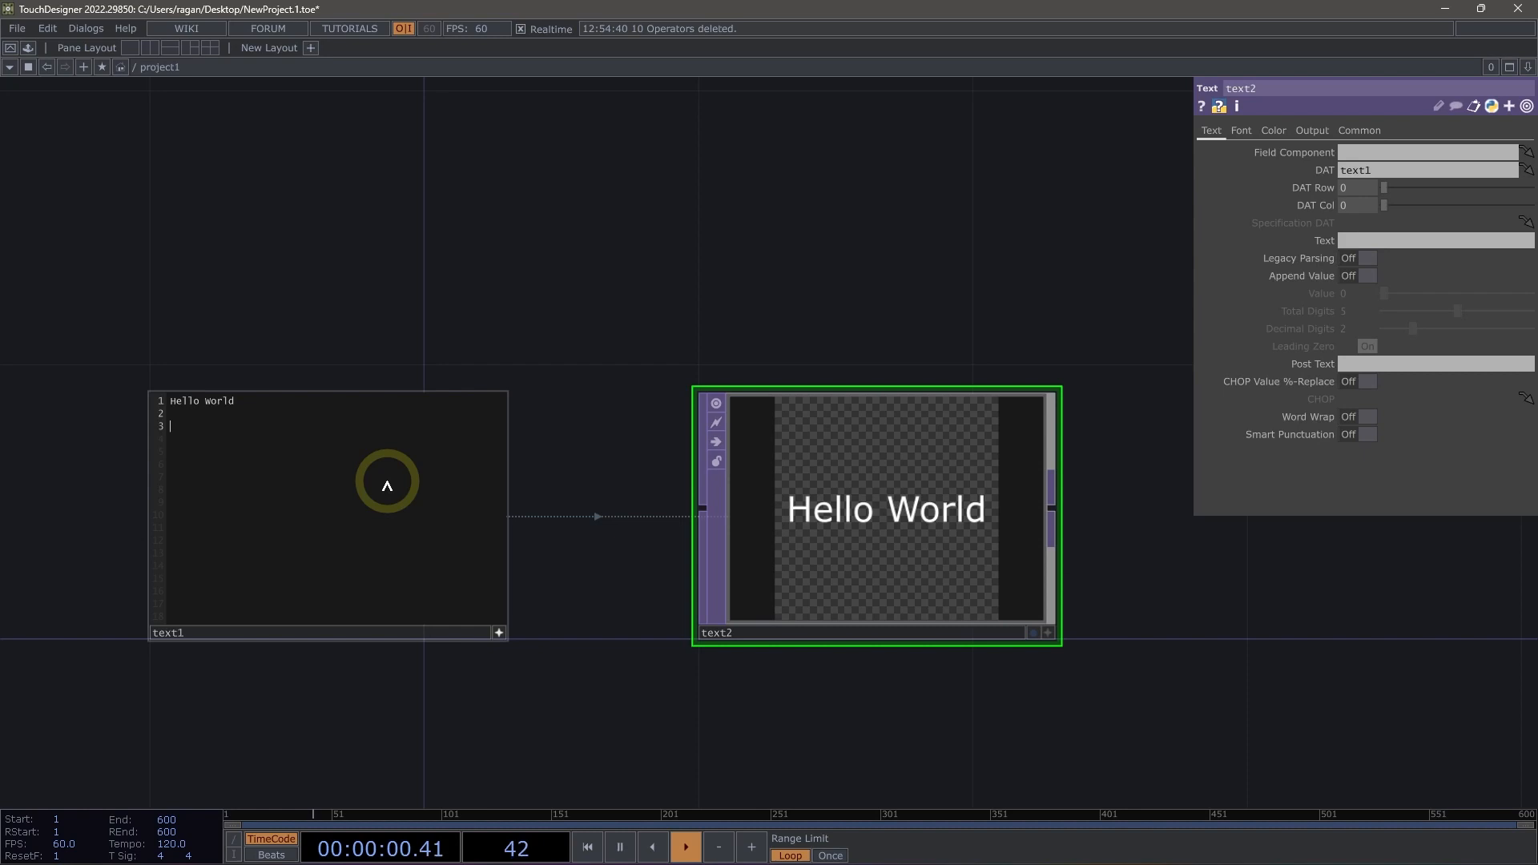
type("This is another line")
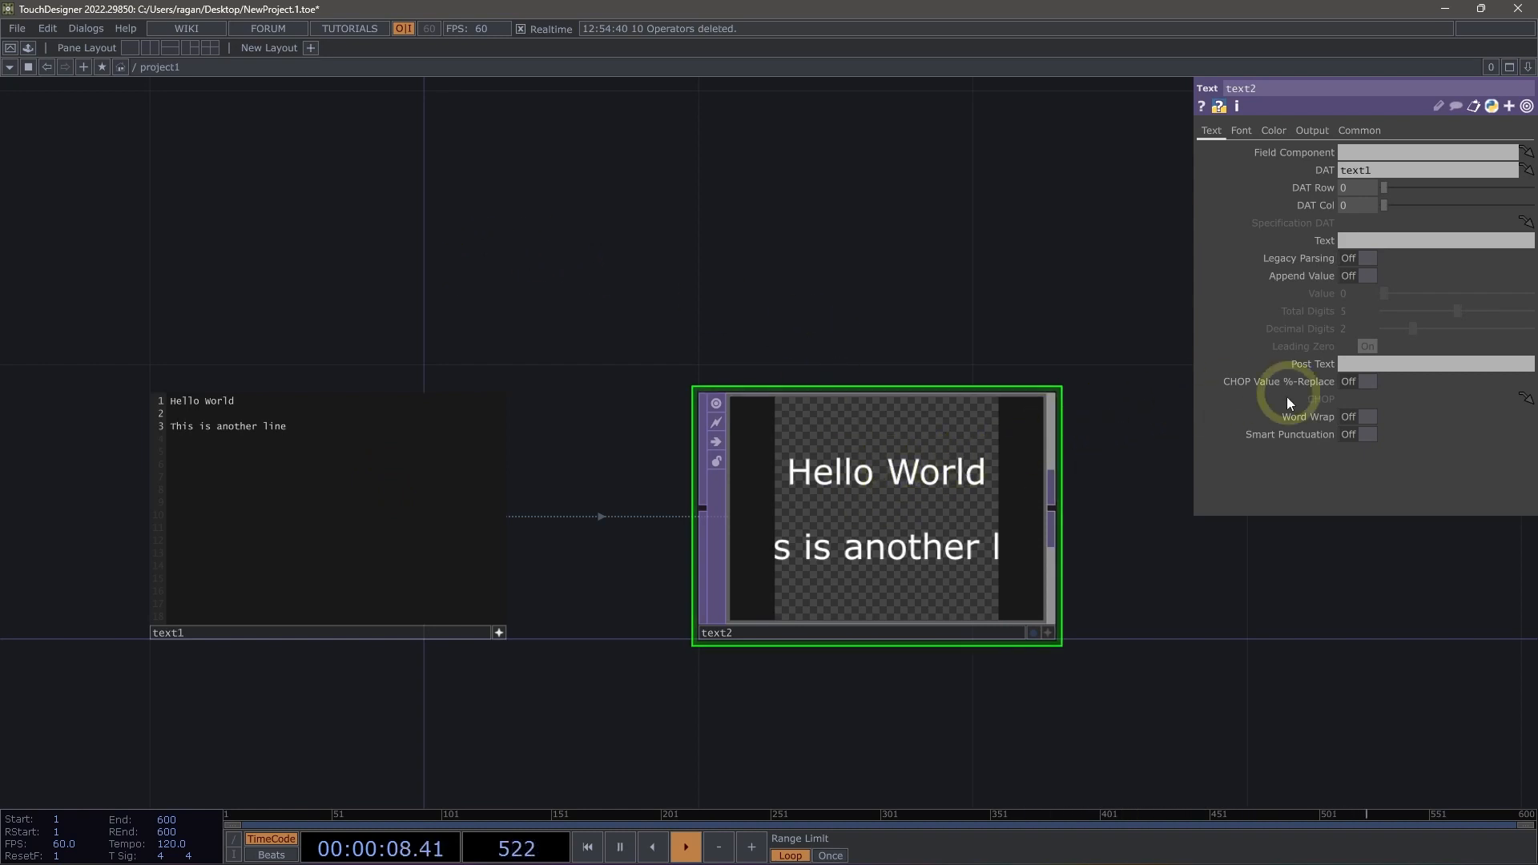
left_click(1367, 416)
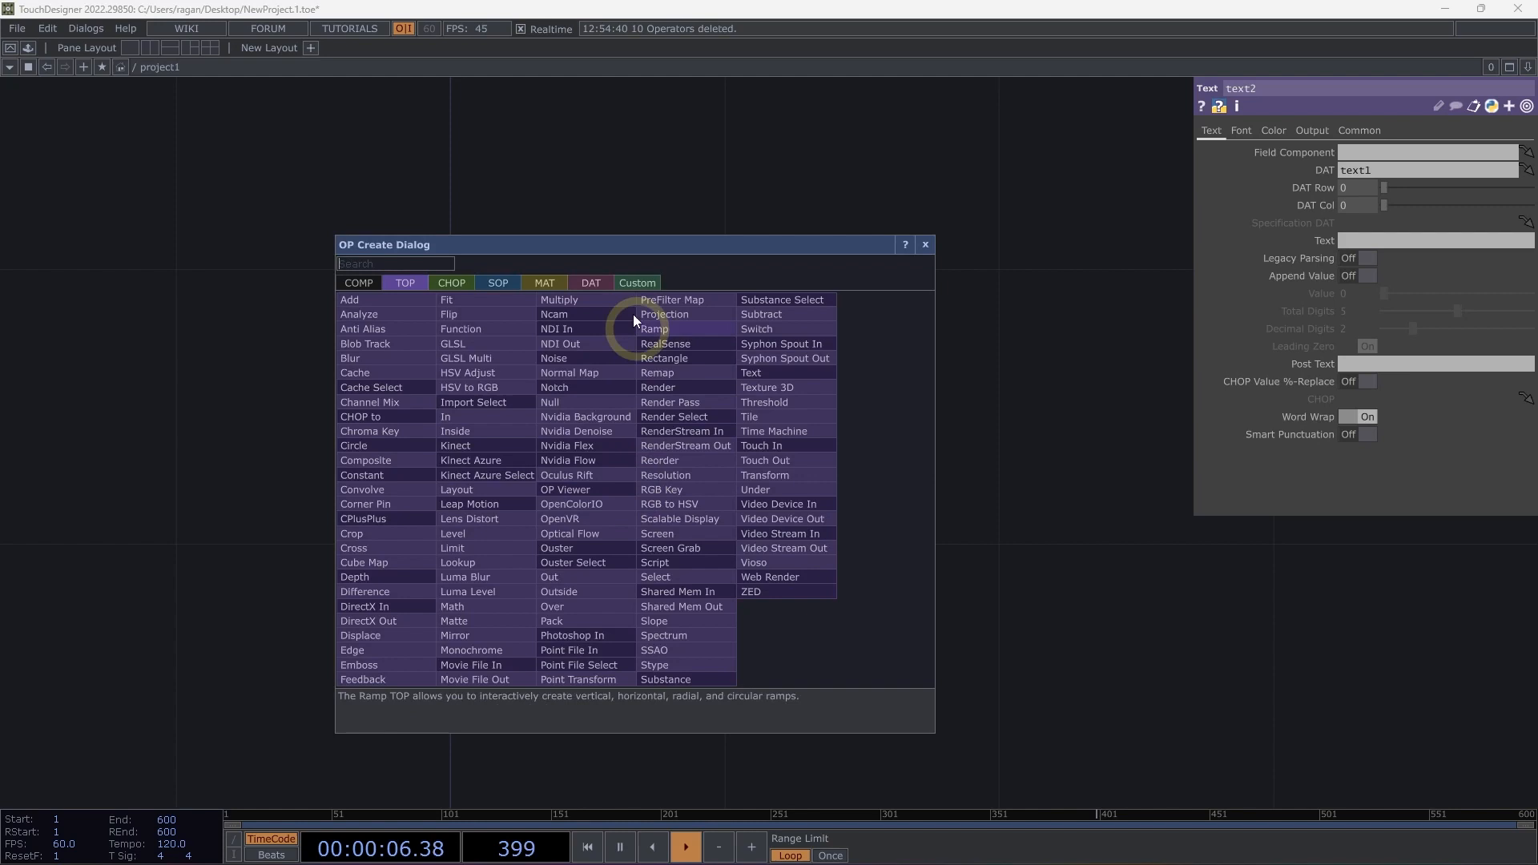
Step: Create Table DAT table1 with rows Orange and Apple in one column
type("tab")
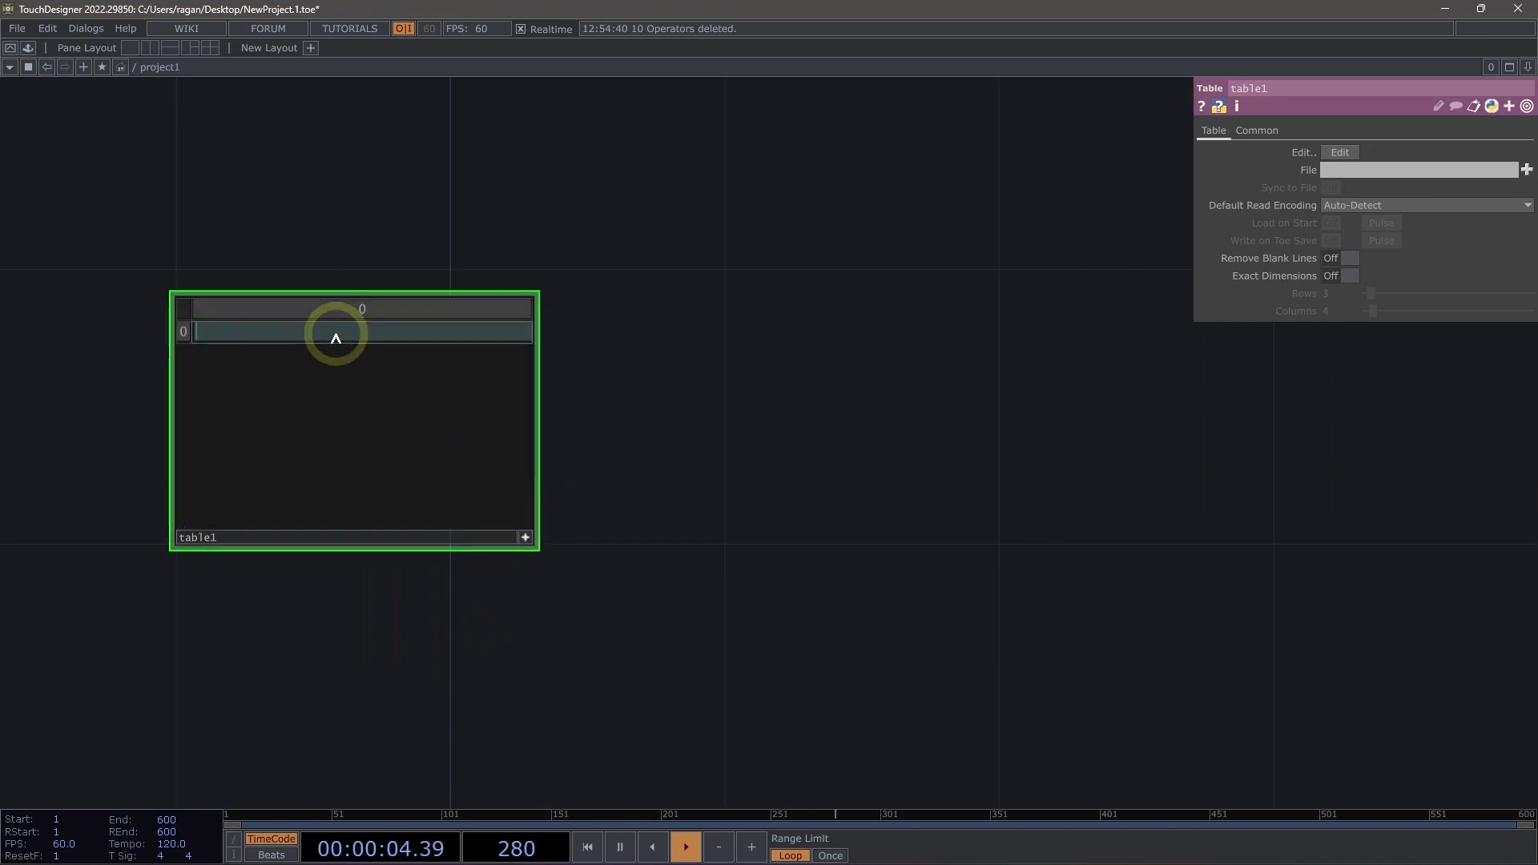
type("Orange")
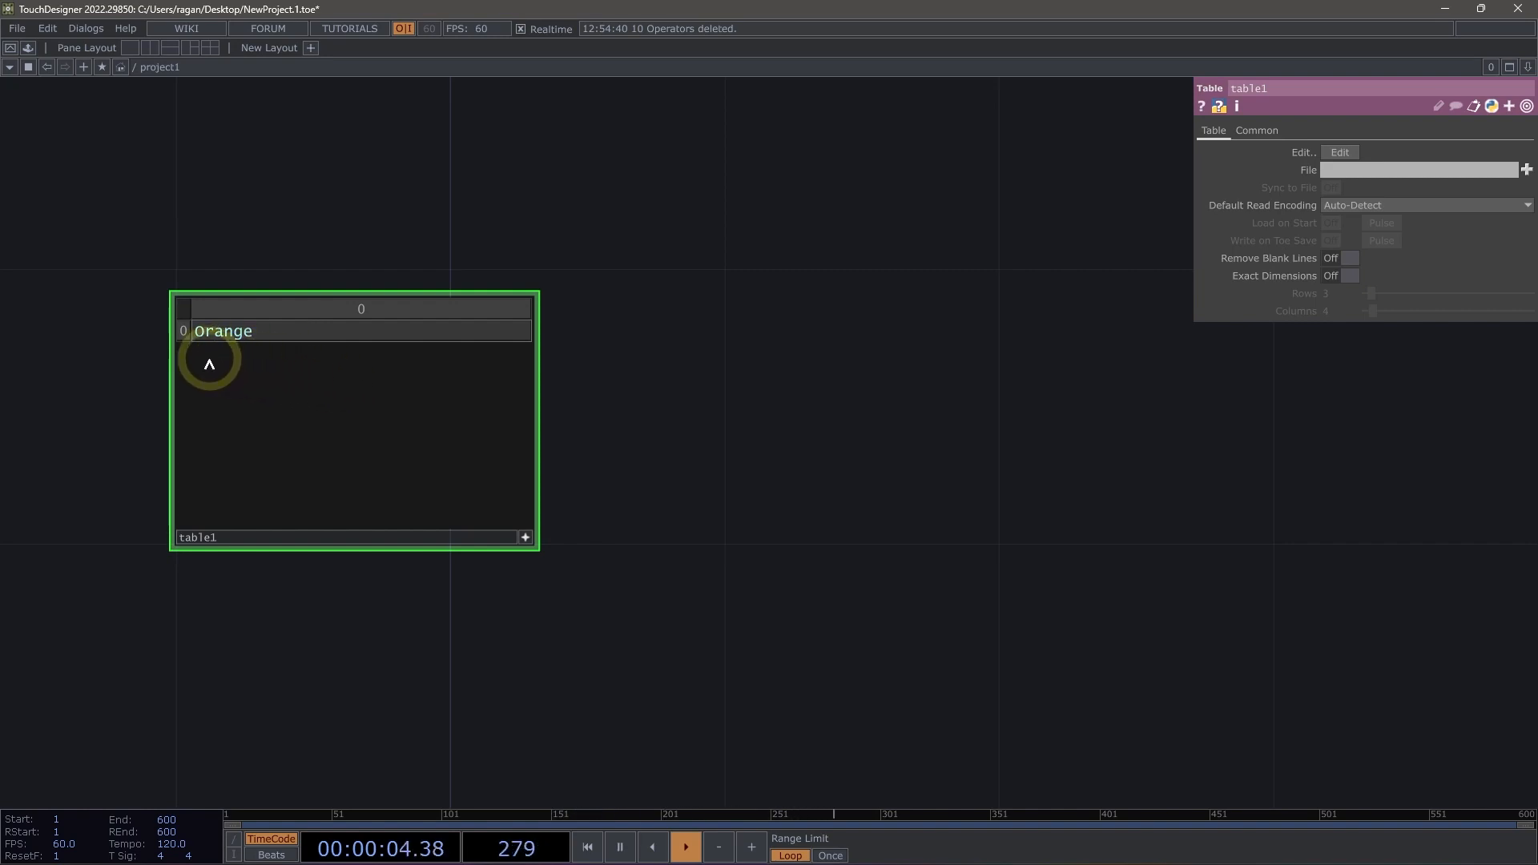
right_click(182, 330)
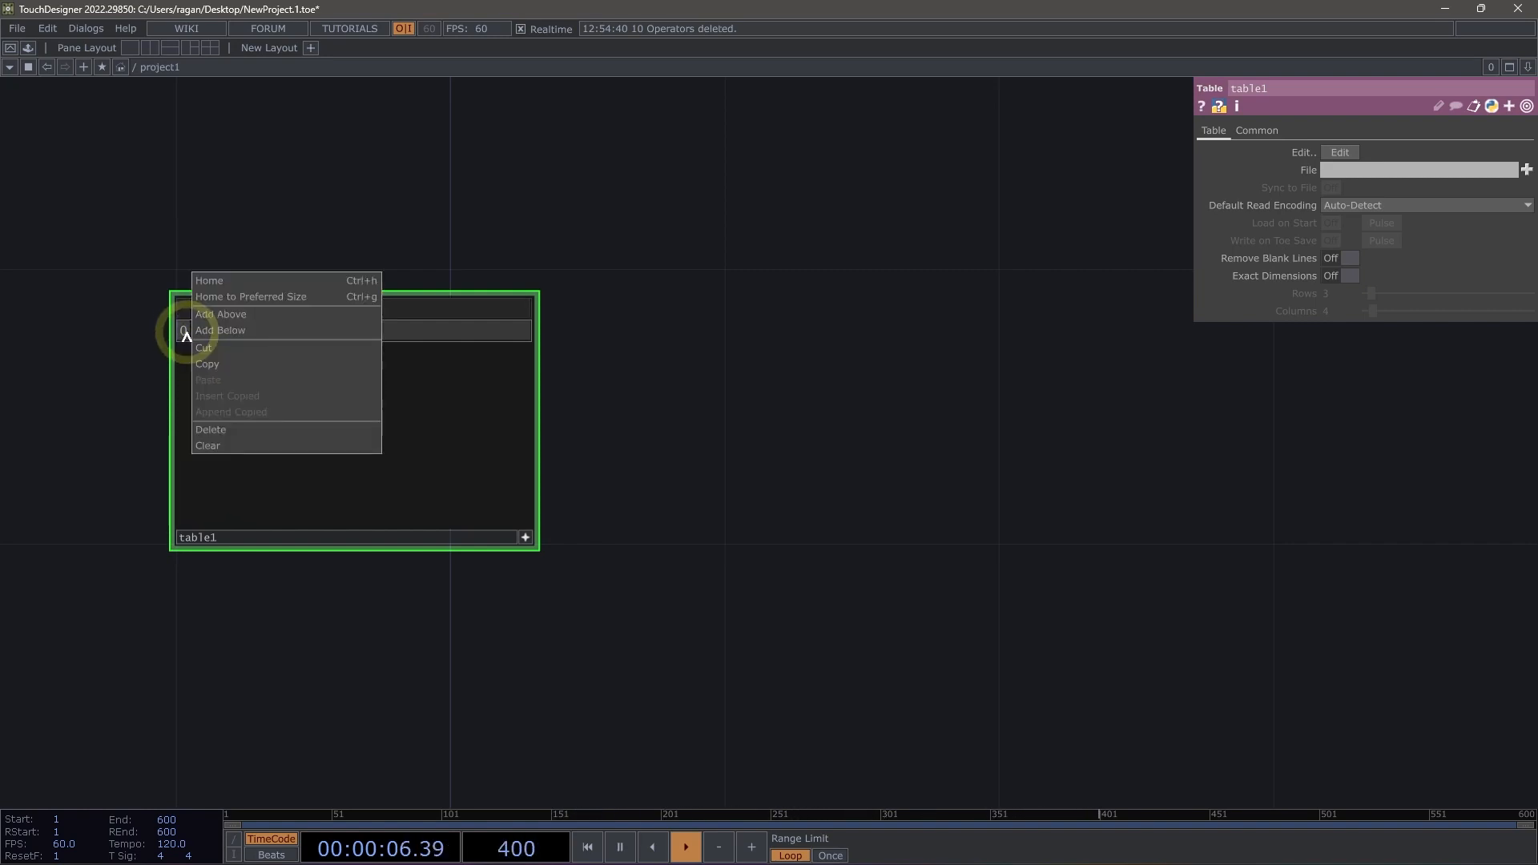
left_click(219, 330)
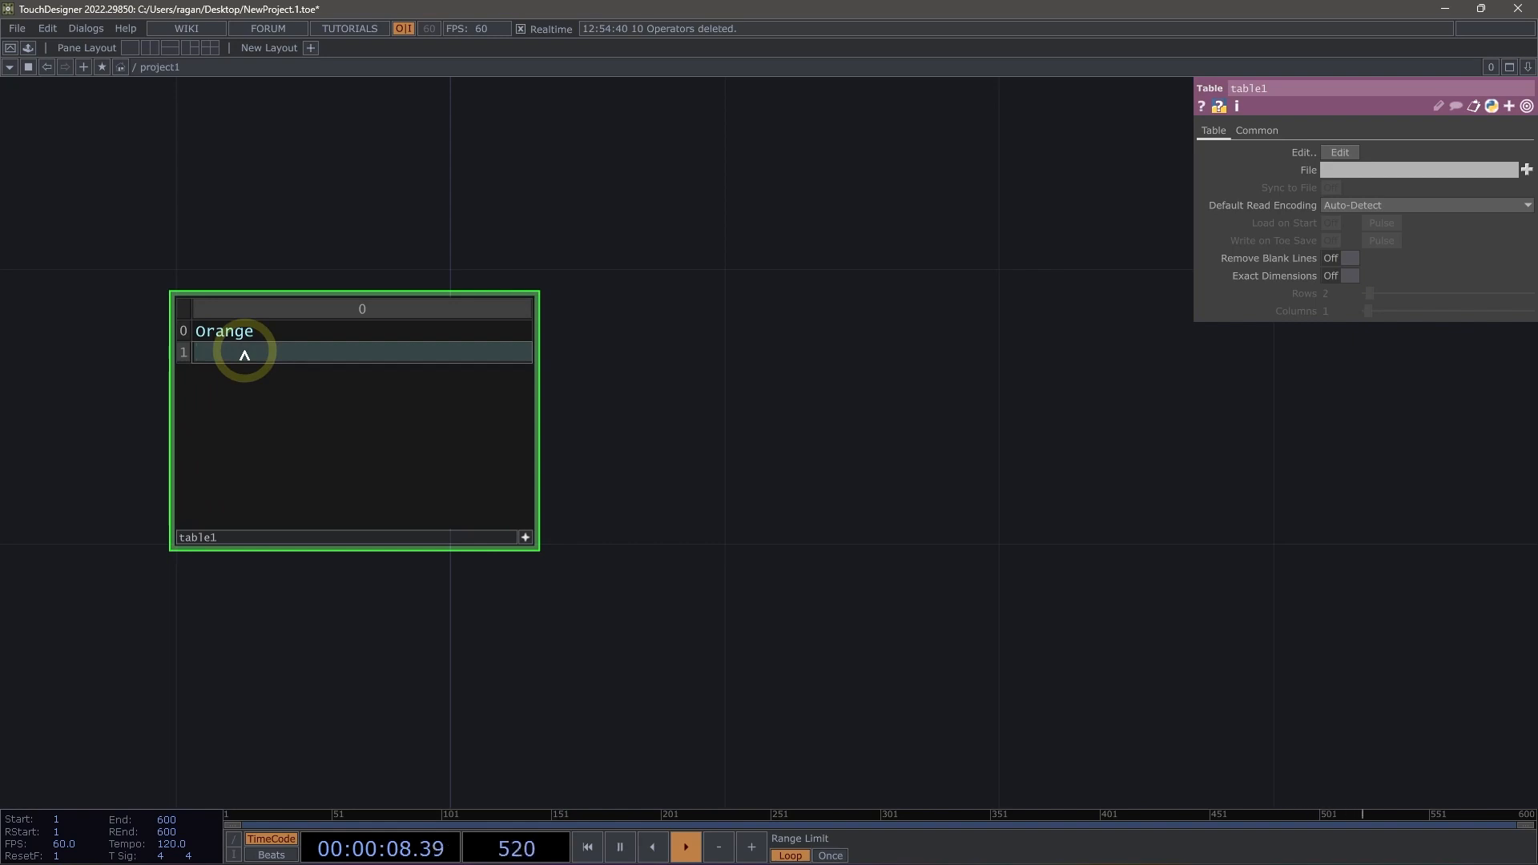
type("Apple")
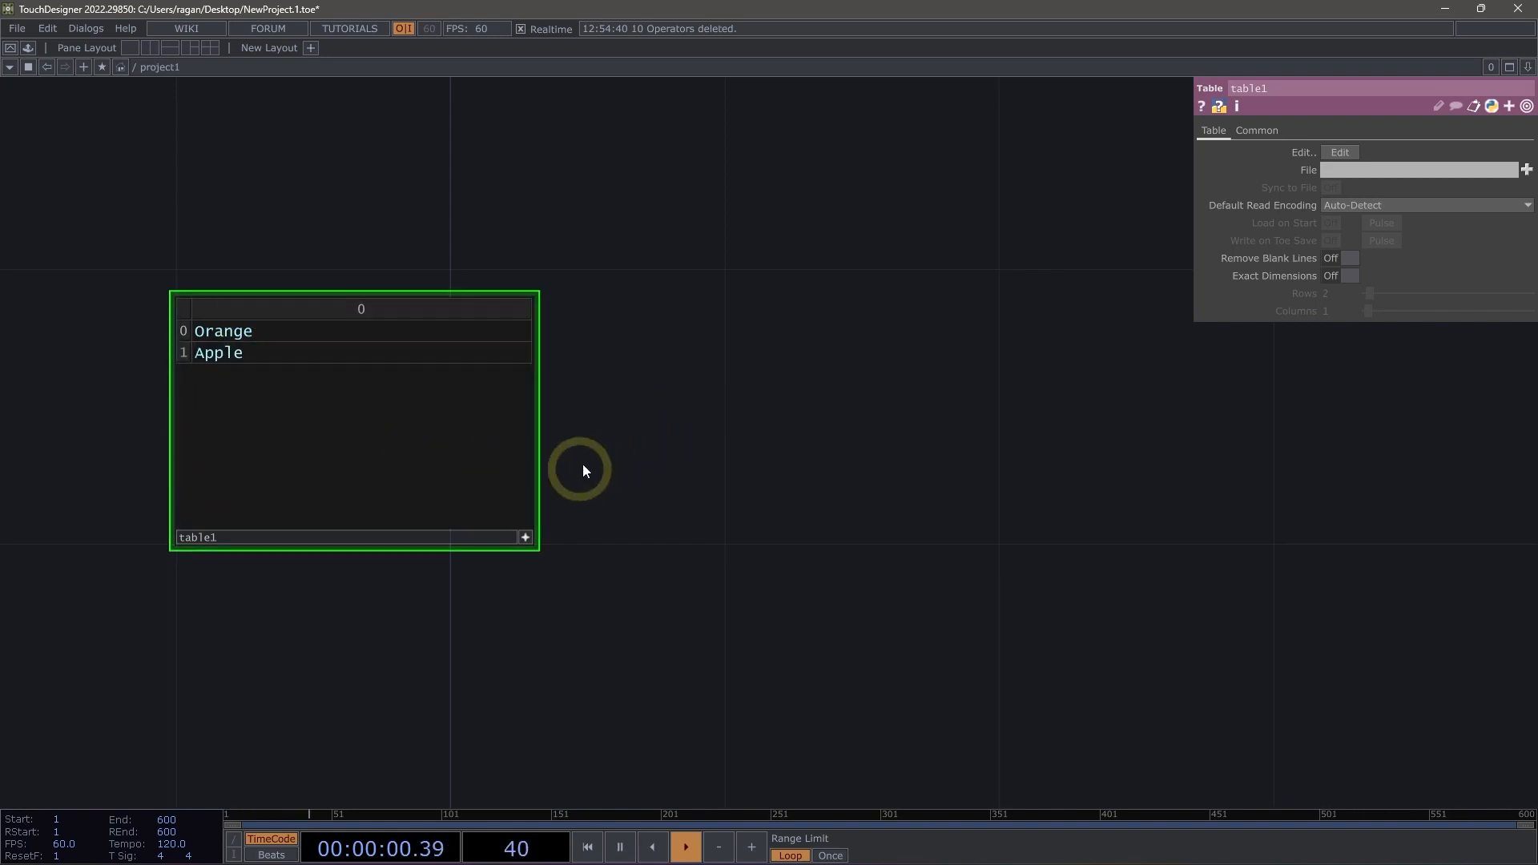
mouse_move(527, 542)
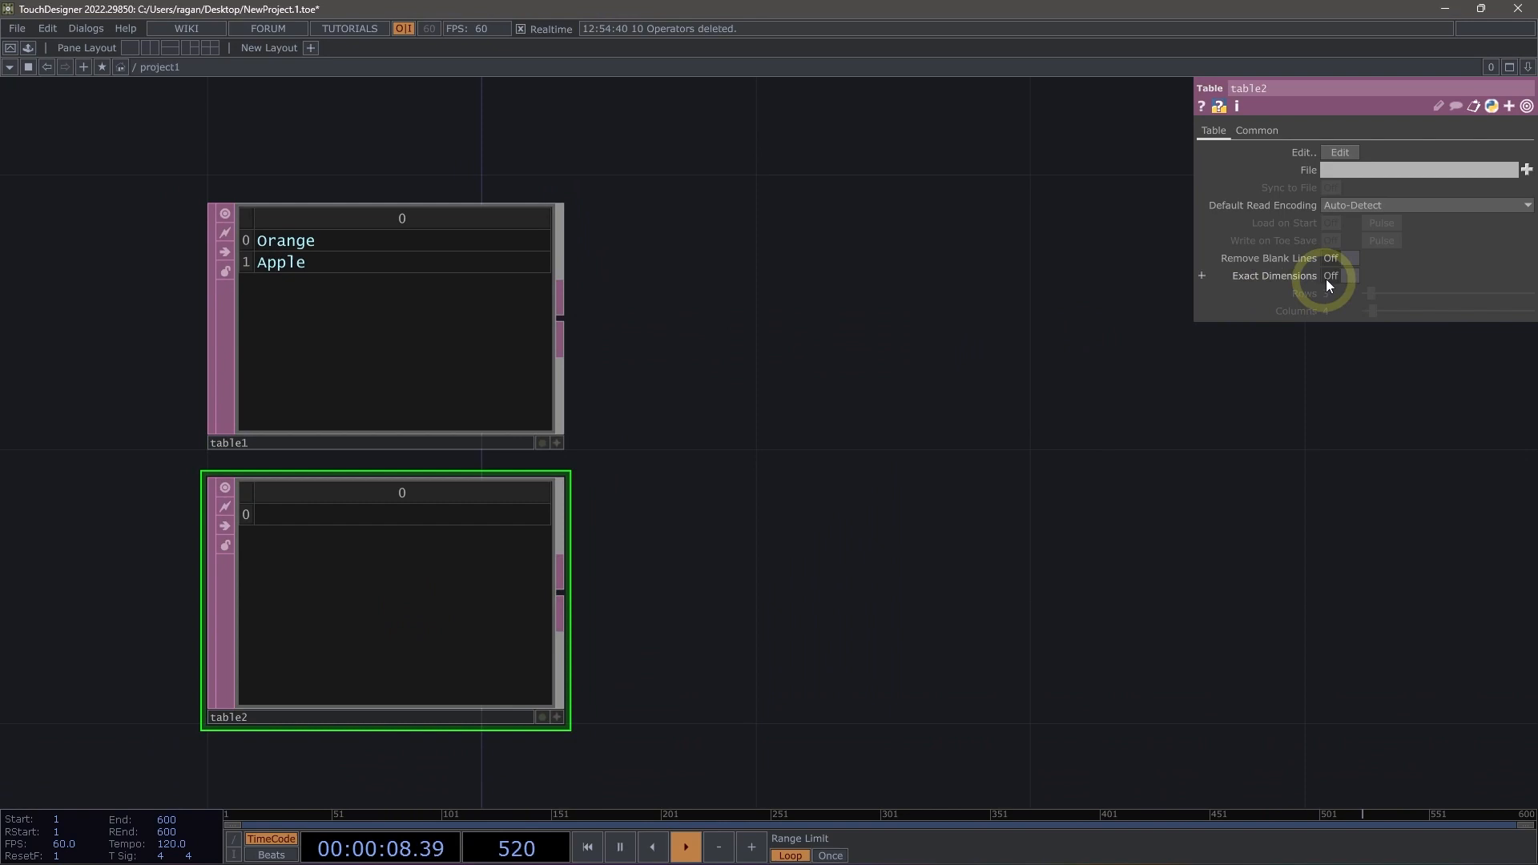
Step: Enable Exact Dimensions on table2 and enter its numeric row values
left_click(1349, 276)
type("60")
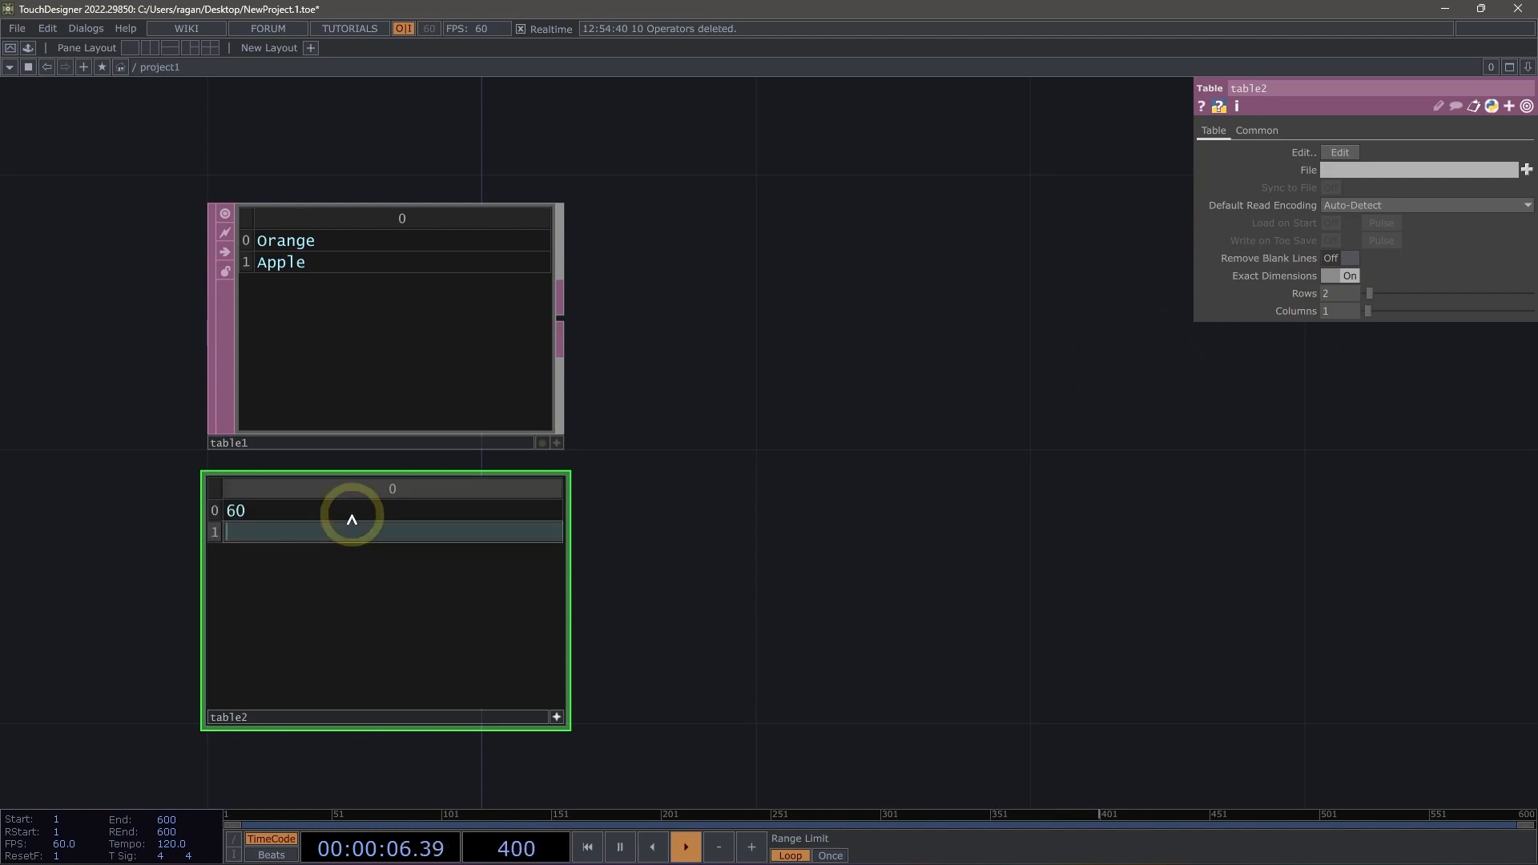
type("100")
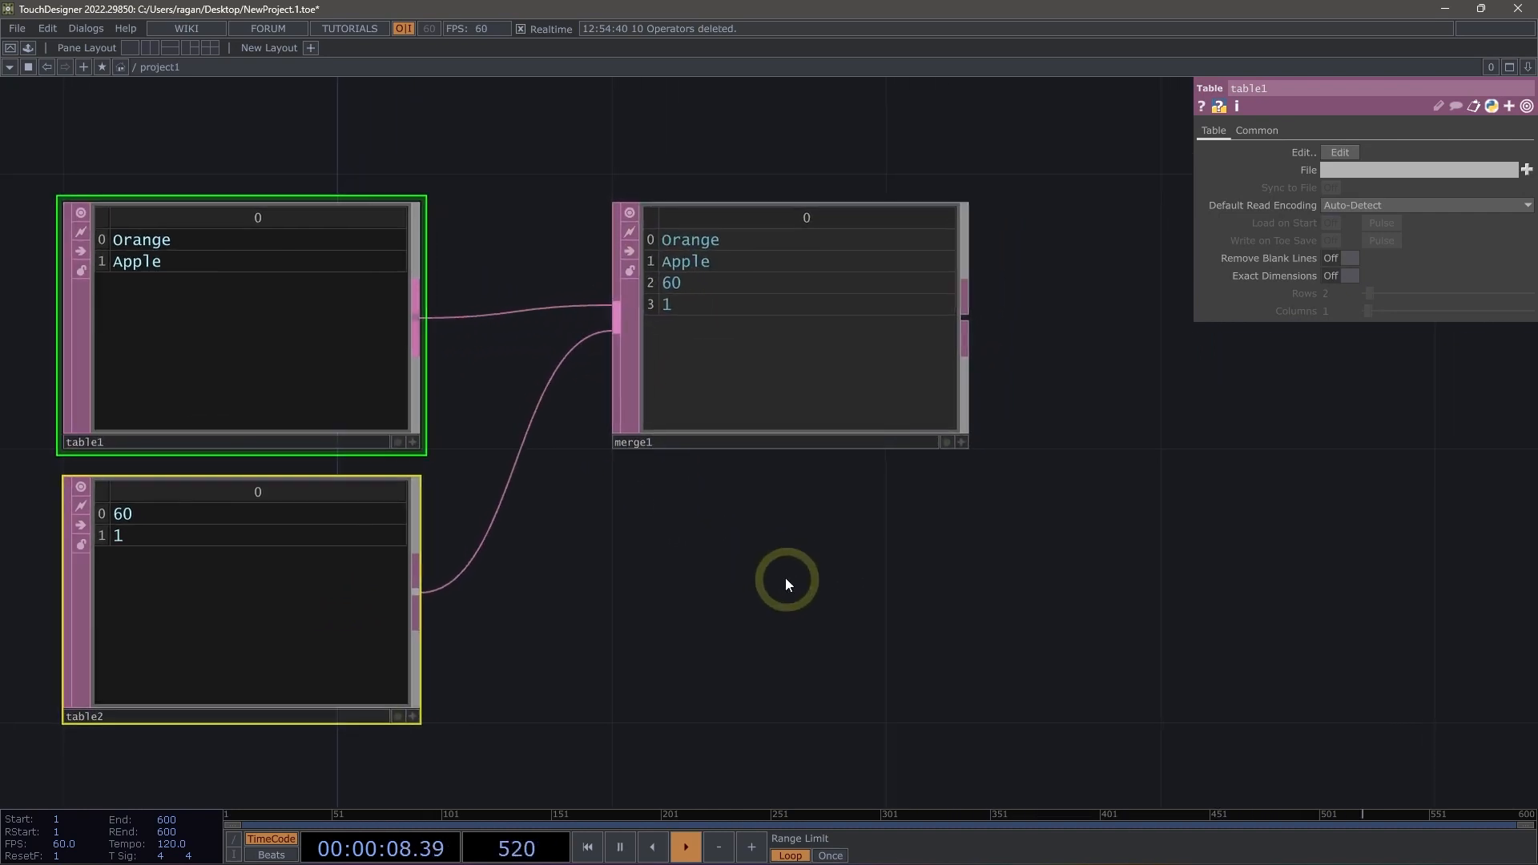
Step: Wire table1 and table2 into merge1 to combine them
left_click(790, 323)
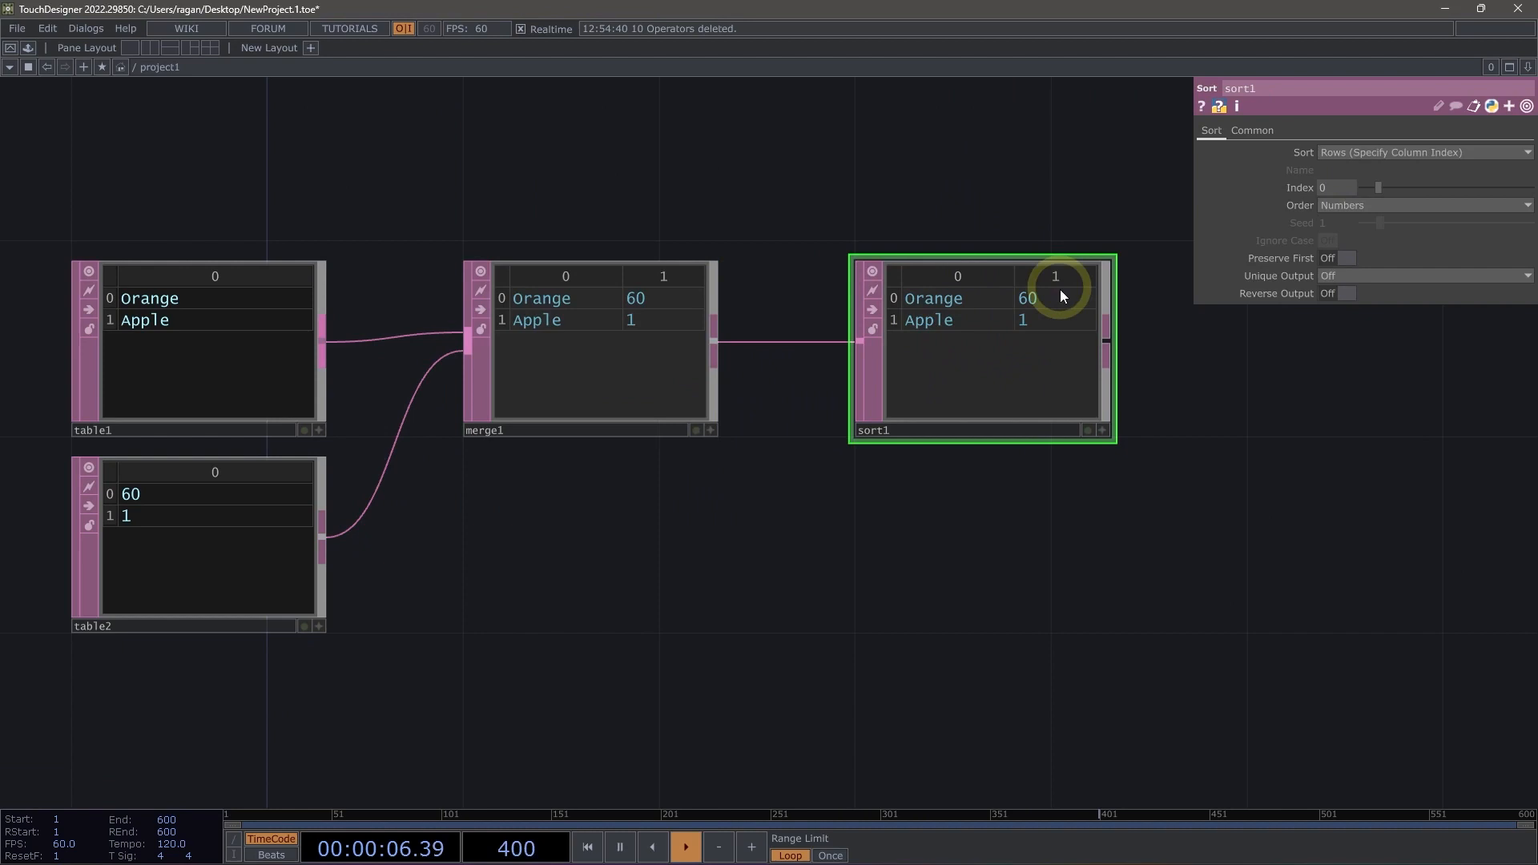
mouse_move(1191, 246)
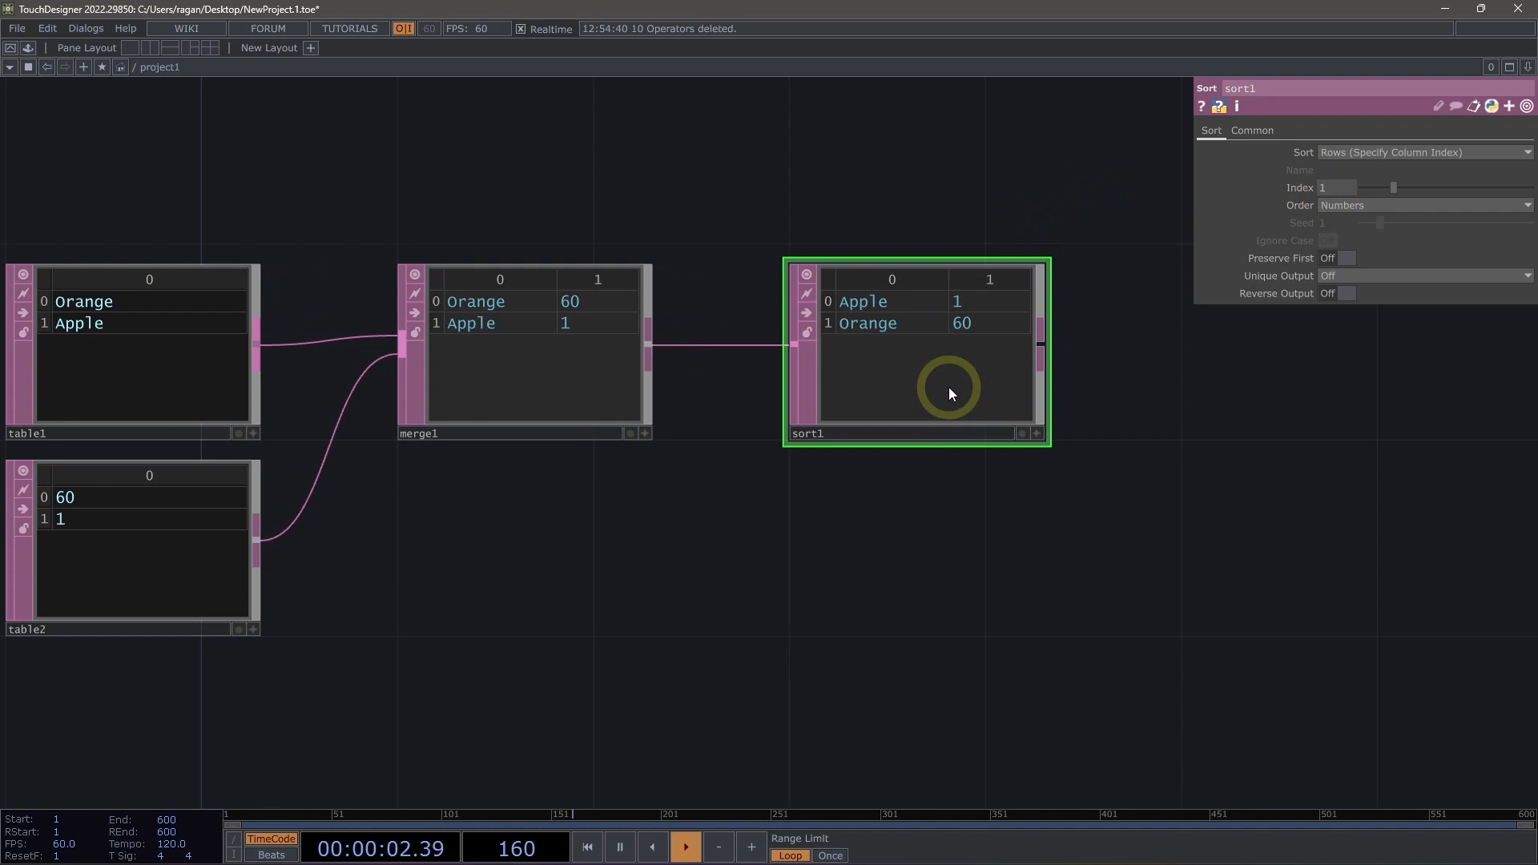
Step: Toggle sort1's Reverse Output on and back off, keeping Apple 1 before Orange 60
left_click(1344, 293)
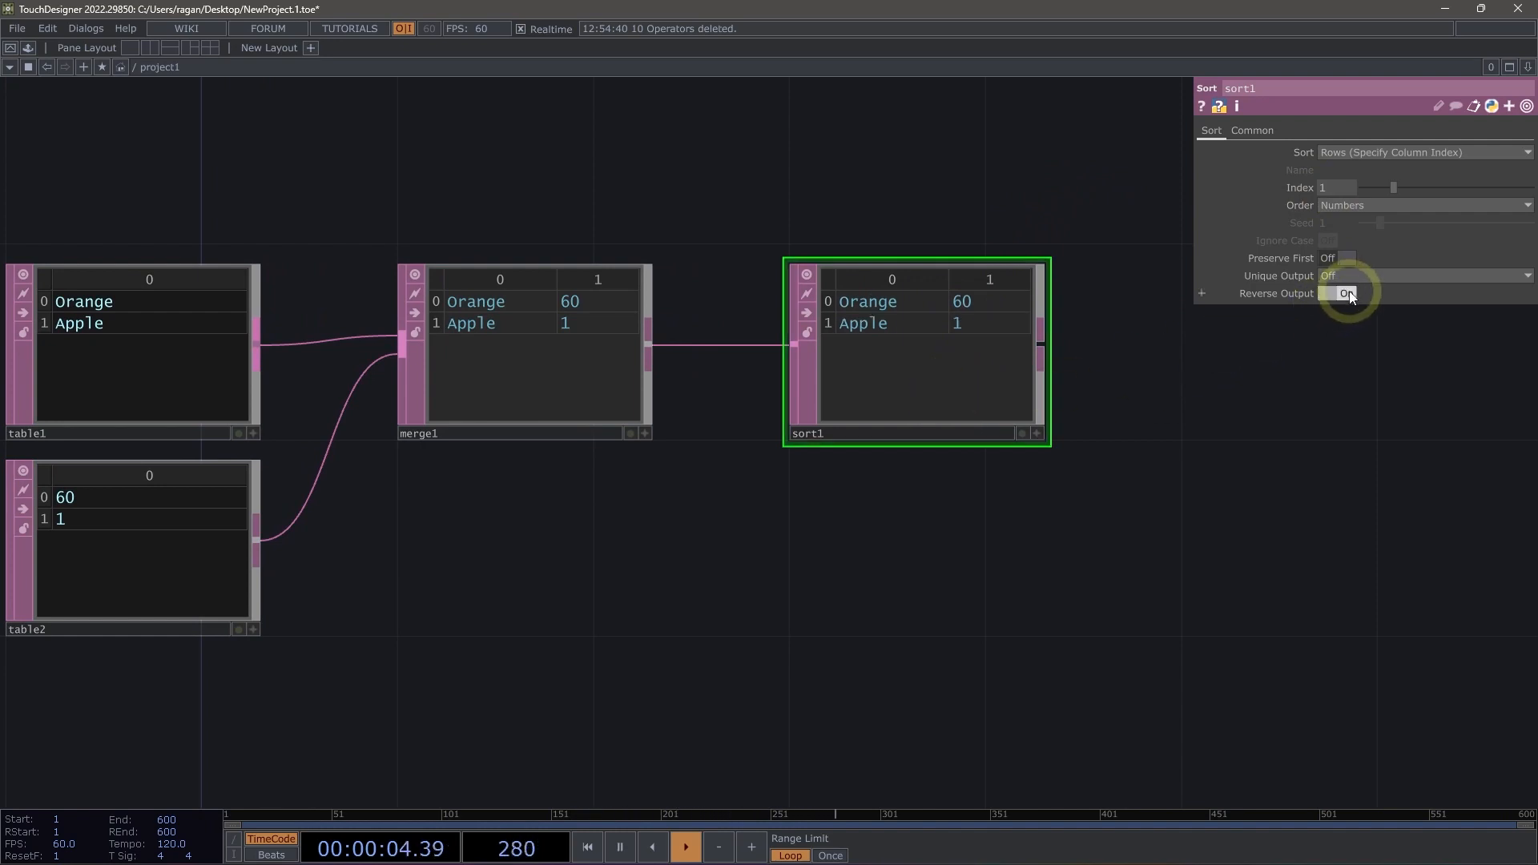
left_click(1346, 293)
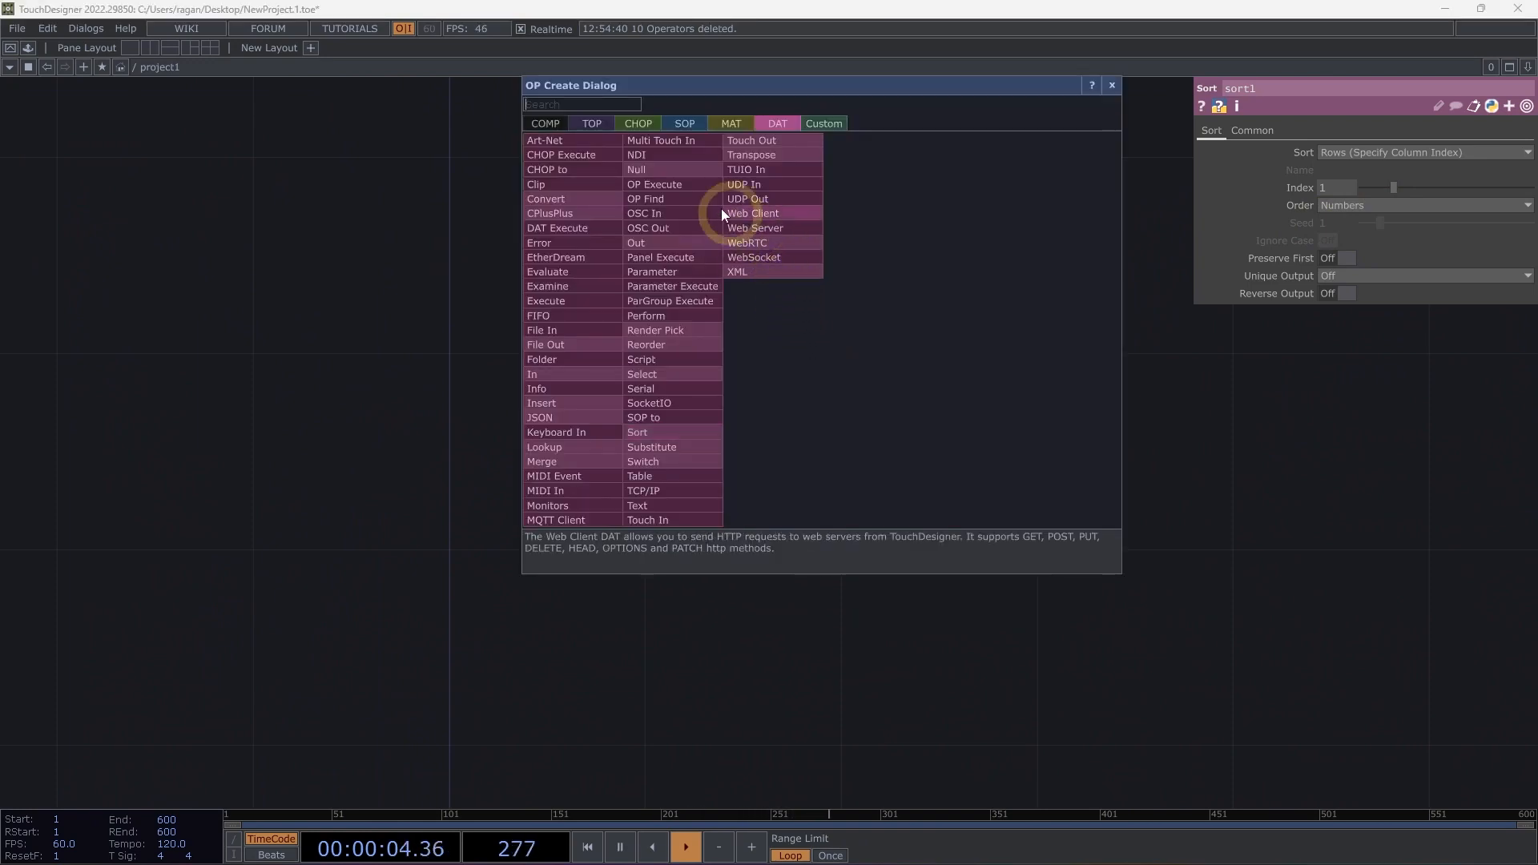
mouse_move(561, 153)
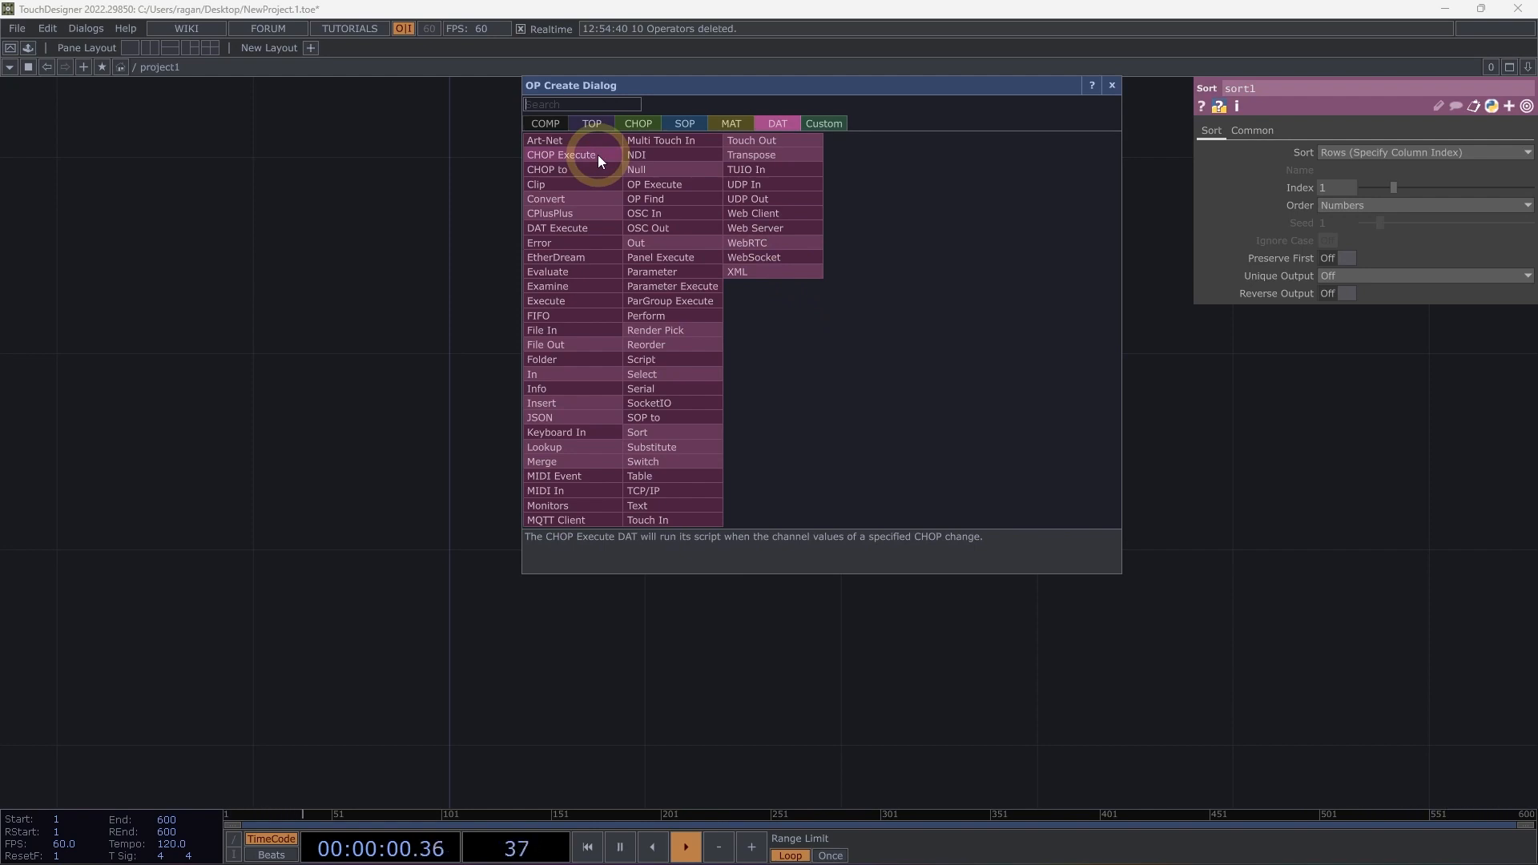
mouse_move(661, 141)
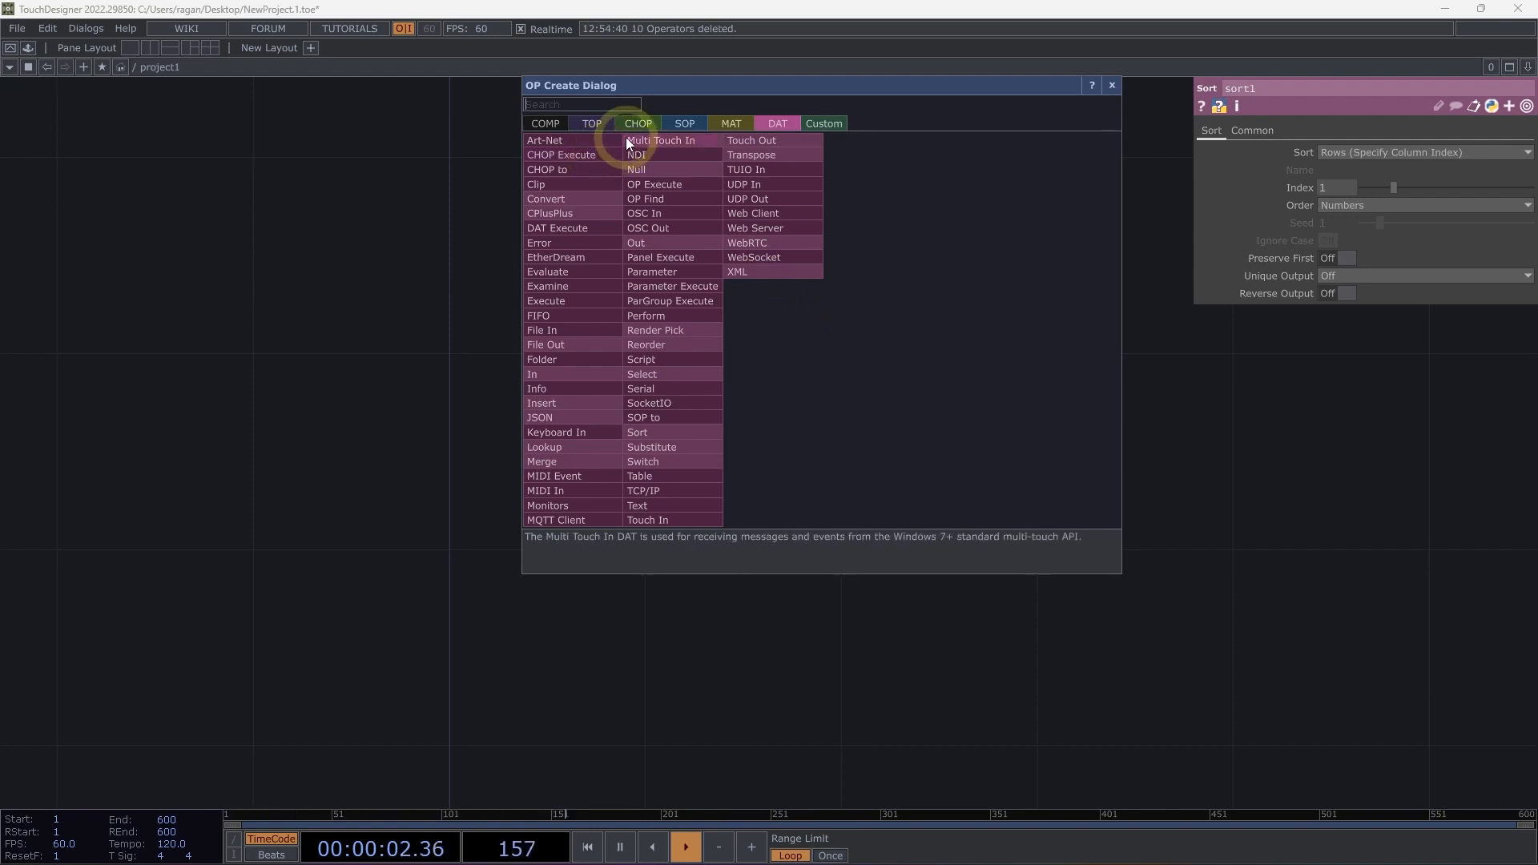
Step: Place an LFO CHOP lfo1 from the CHOP family generating a sine channel
left_click(637, 123)
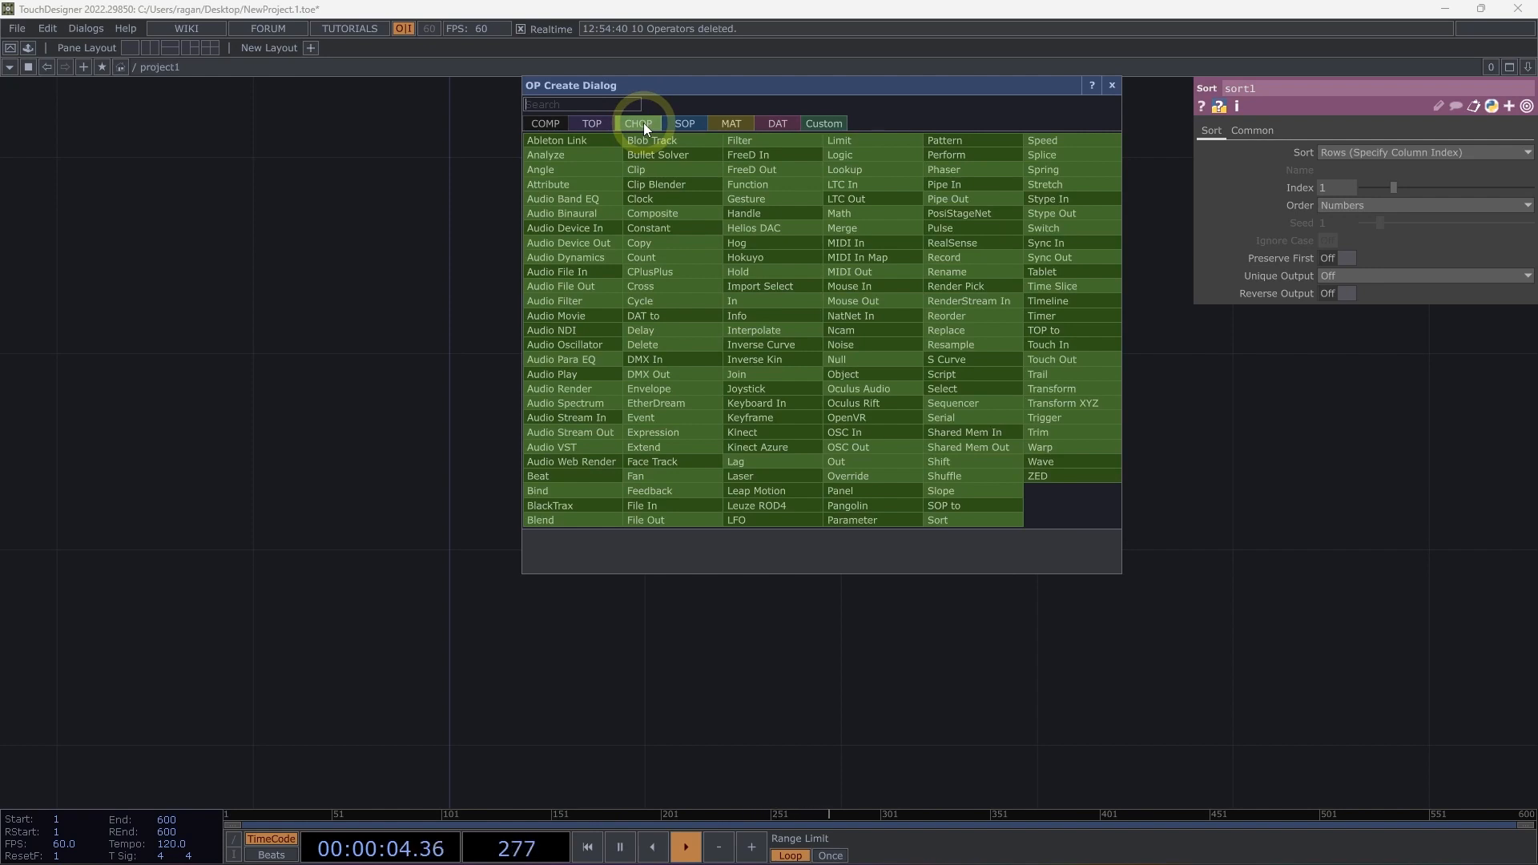
type("lf")
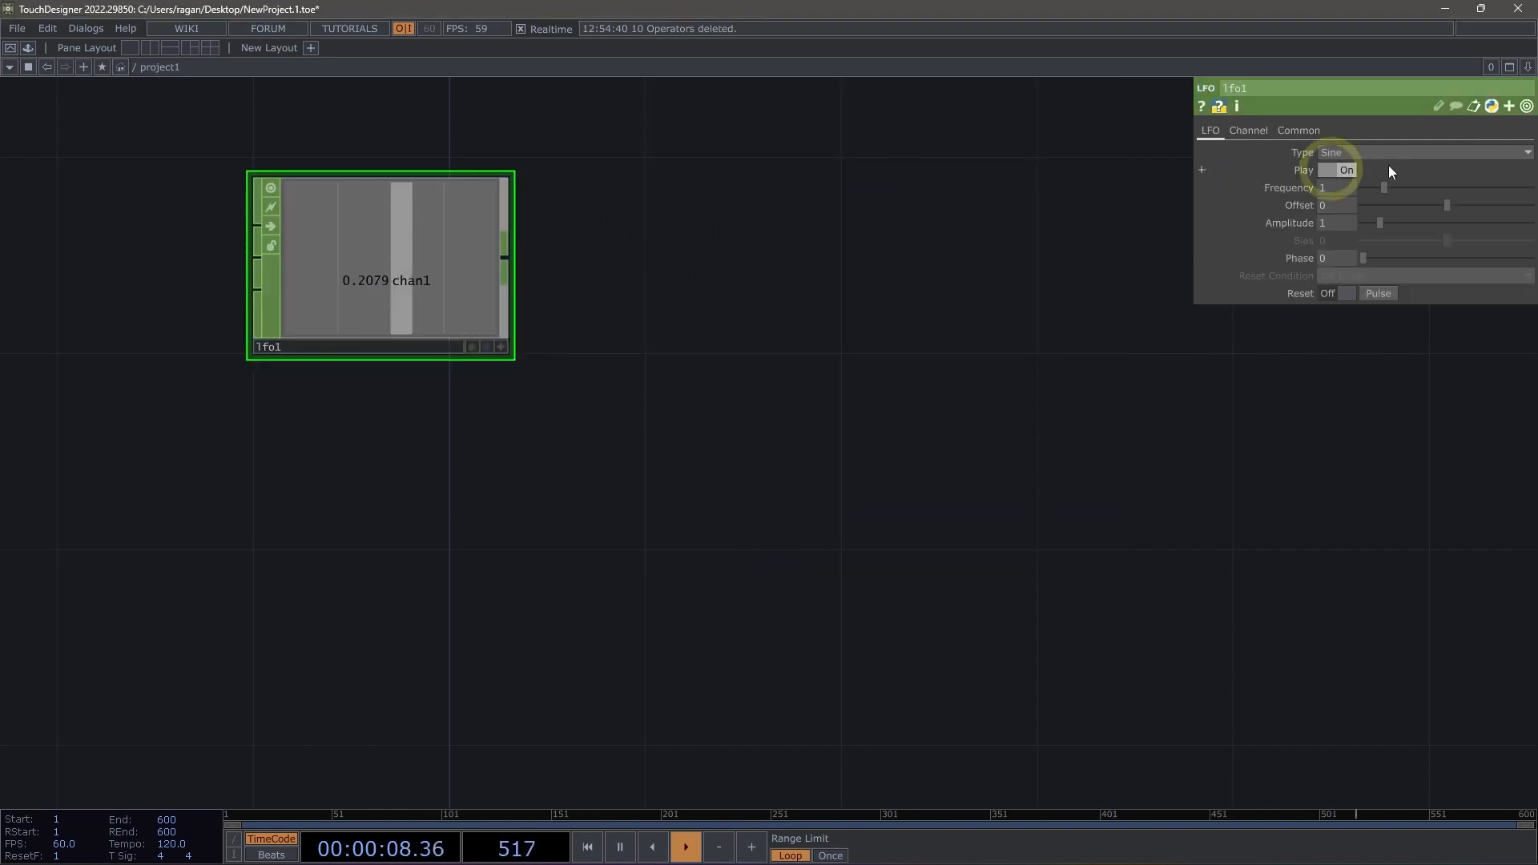
left_click(1423, 152)
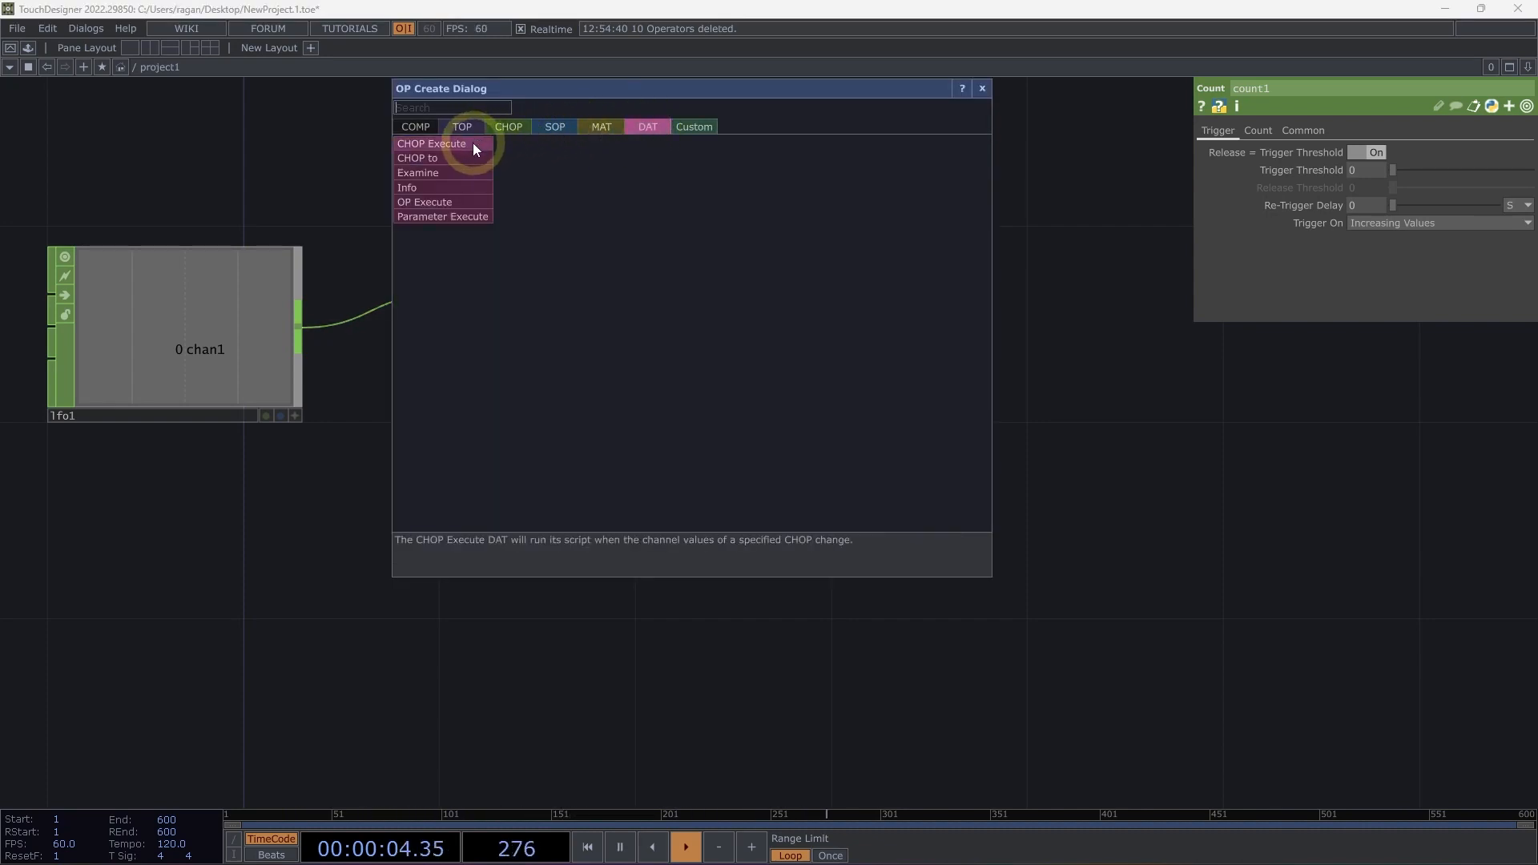
Step: Create CHOP Execute DAT chopexec1 watching count1
left_click(431, 143)
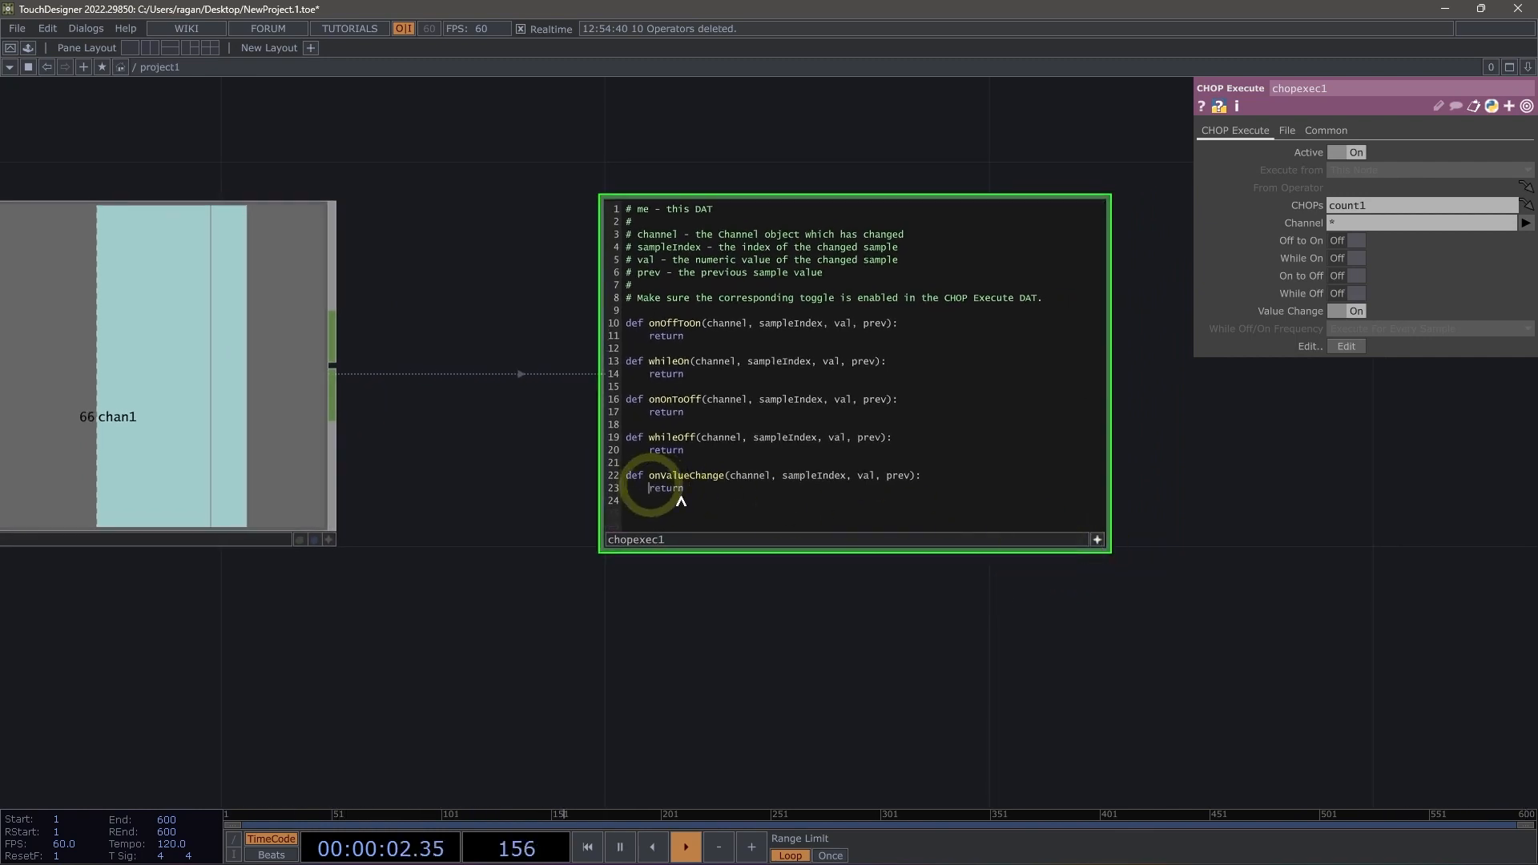
Step: Add print(val) inside onValueChange and show the Textport to view printed values
type("p")
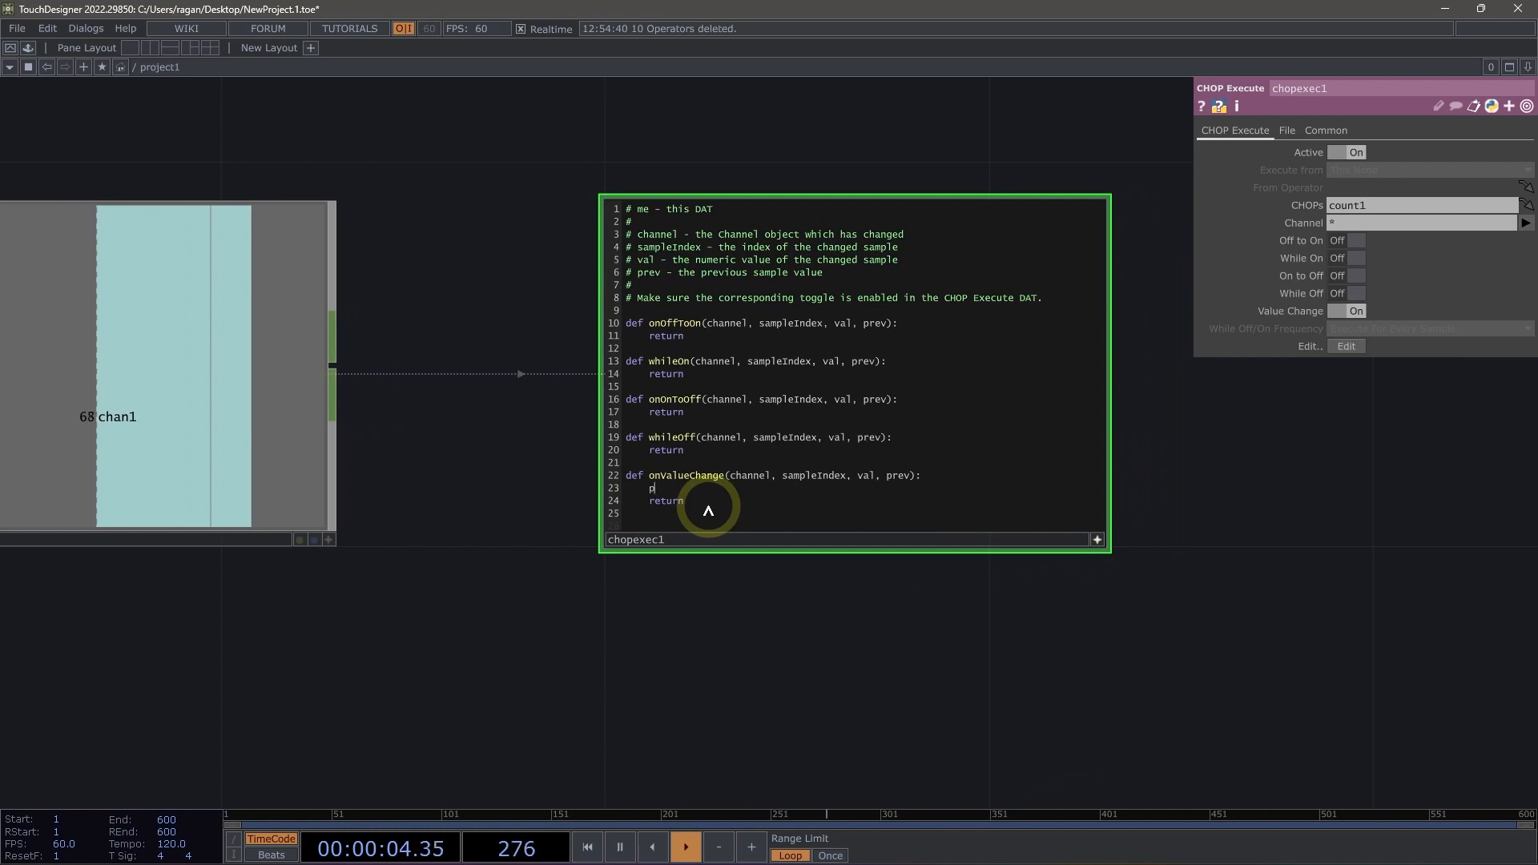
type("rint(val)")
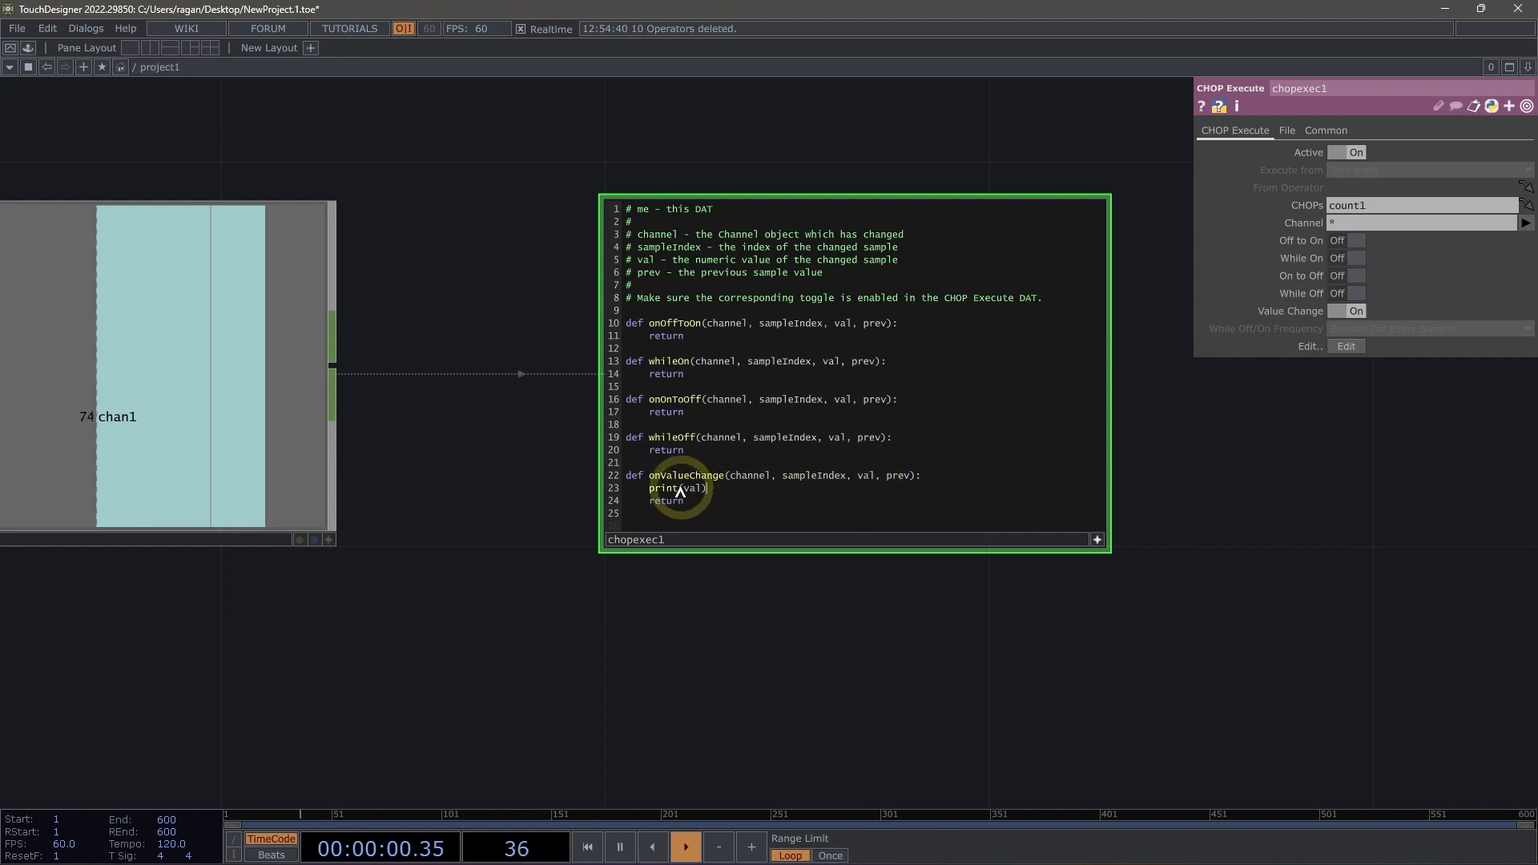
mouse_move(694, 656)
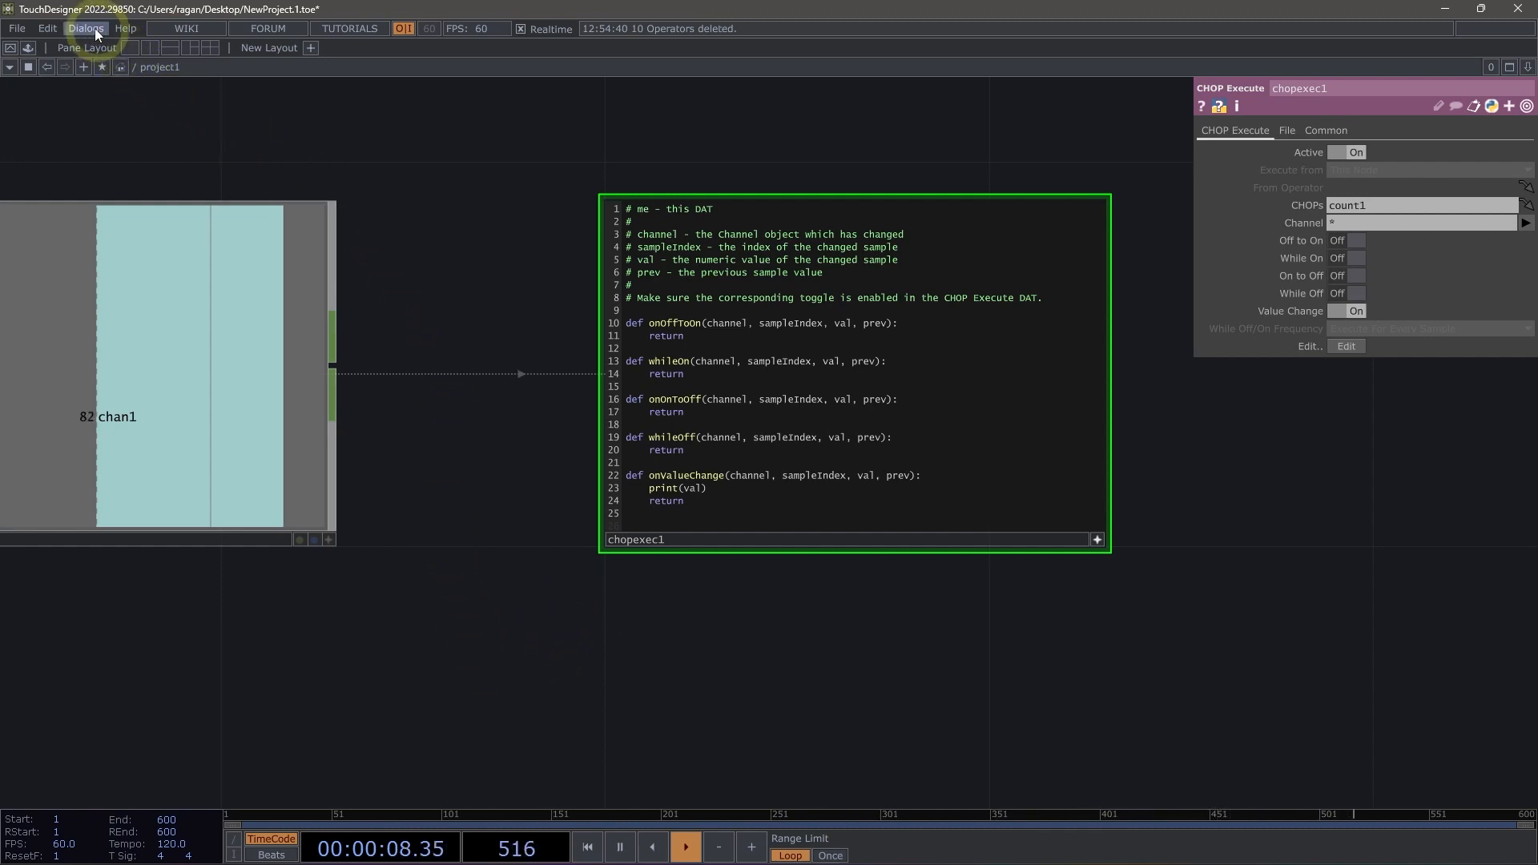
left_click(87, 28)
type("tex")
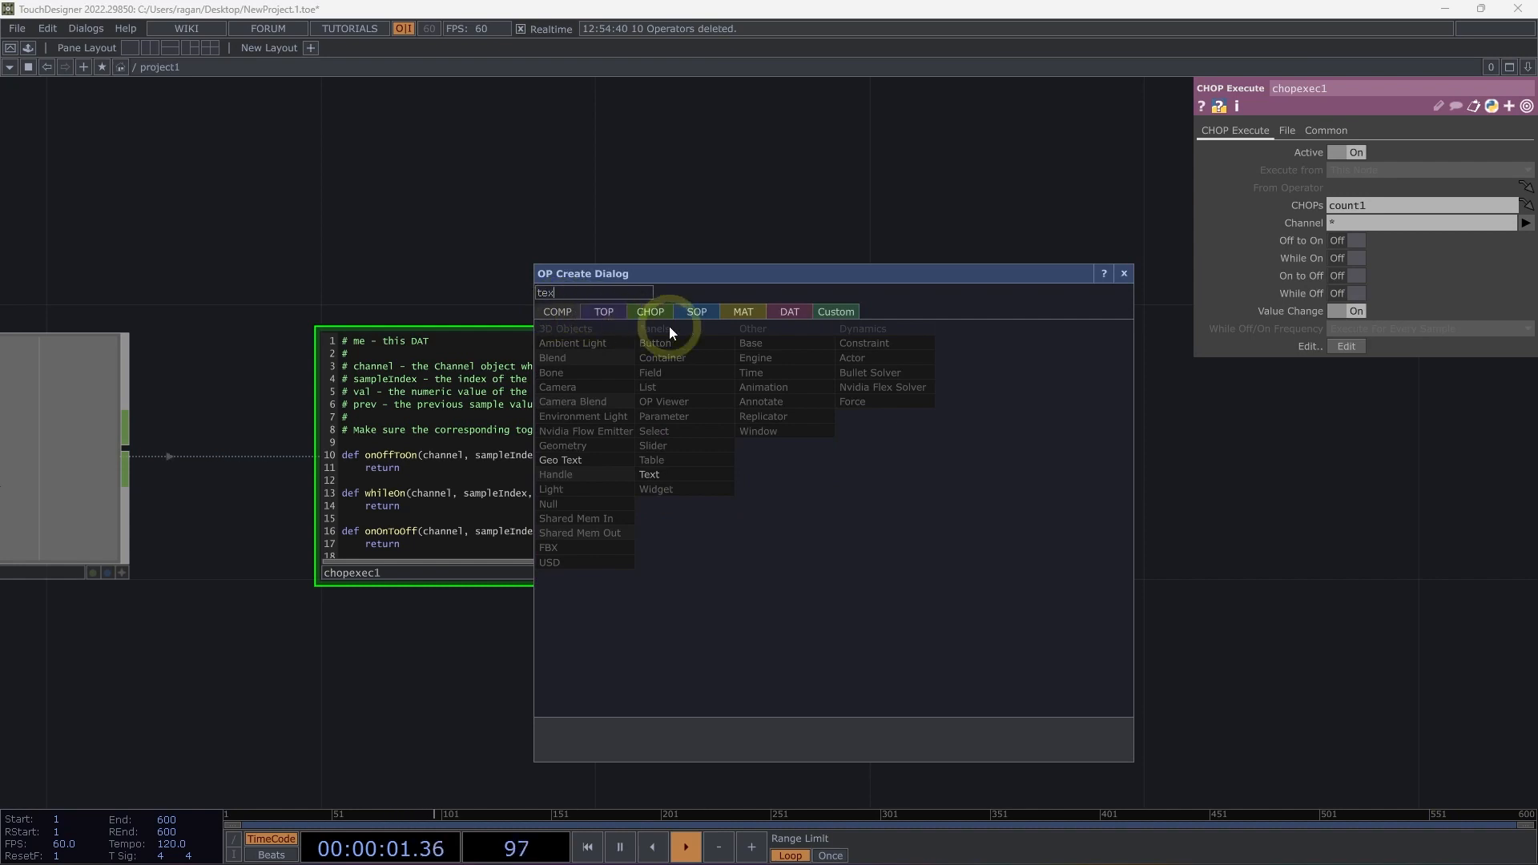
Step: Place a Text COMP text3 in the network
left_click(649, 475)
type("op(")
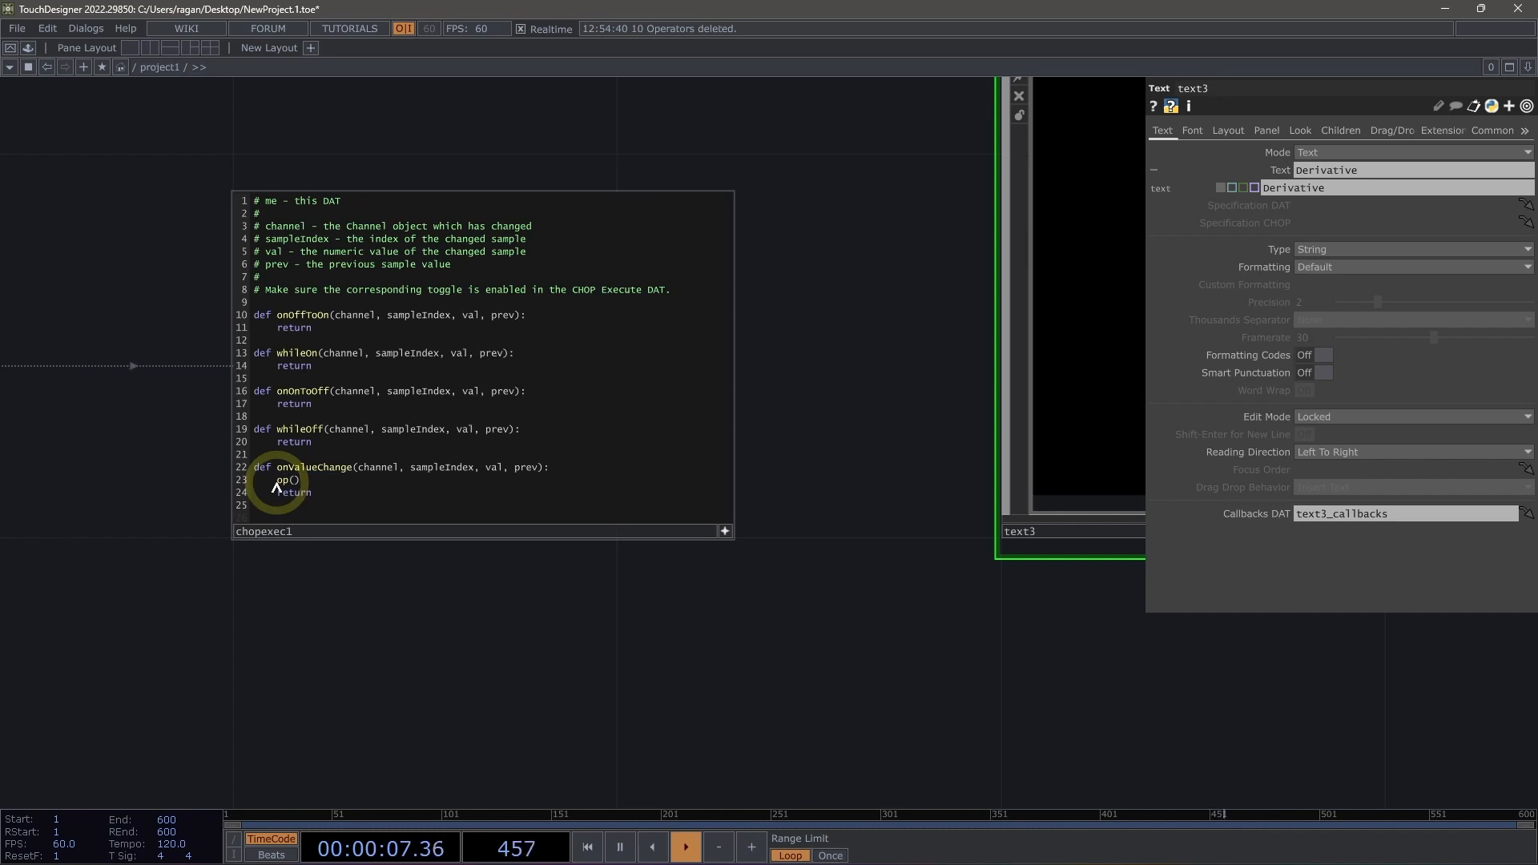
Step: Complete the onValueChange line as op('text3').par.text = val so count values drive text3
type("'text3')")
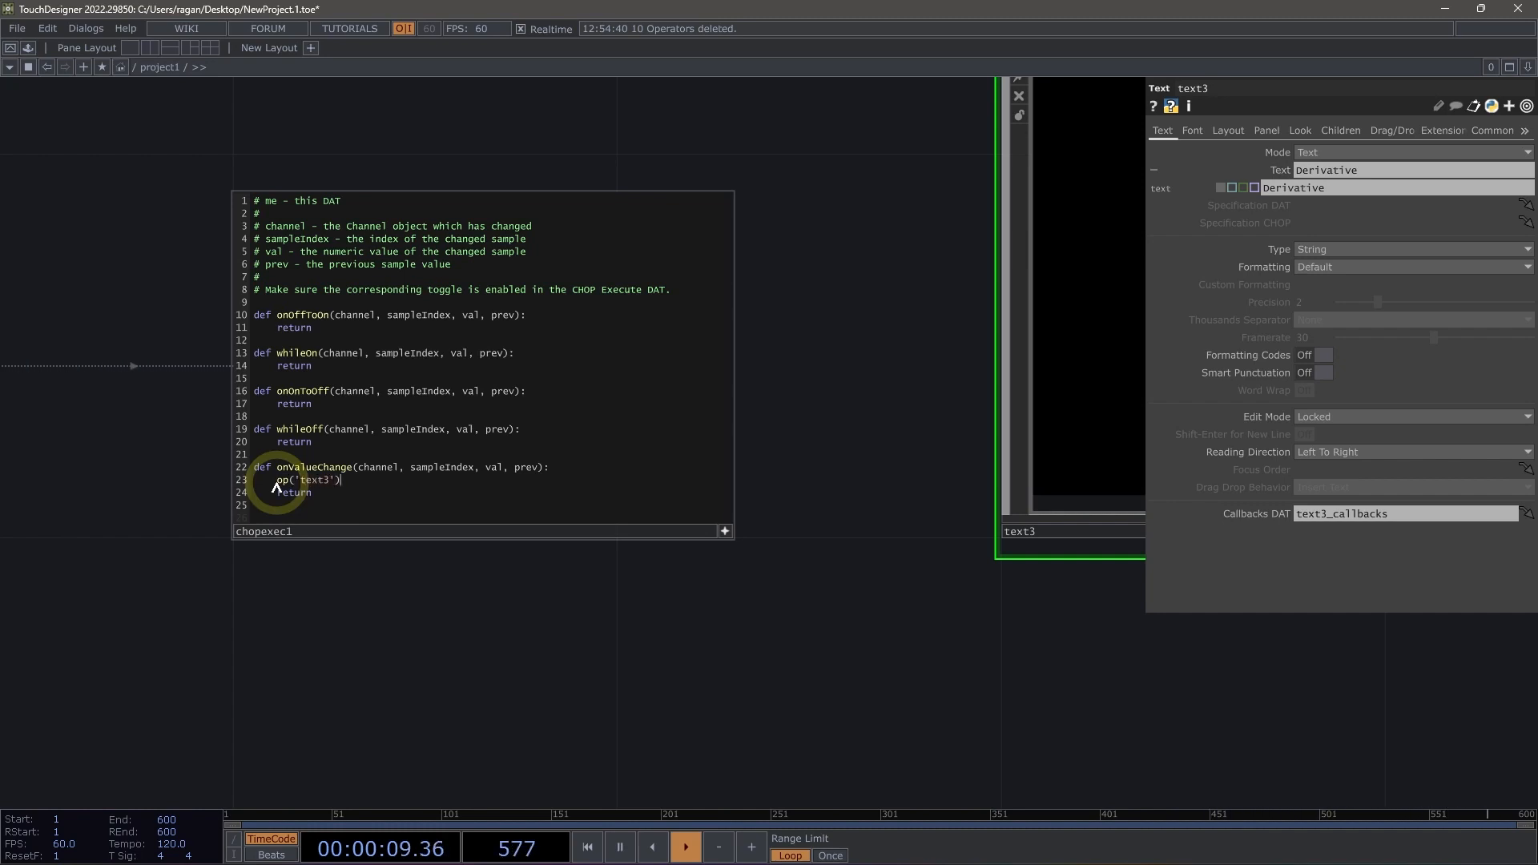
type(".par")
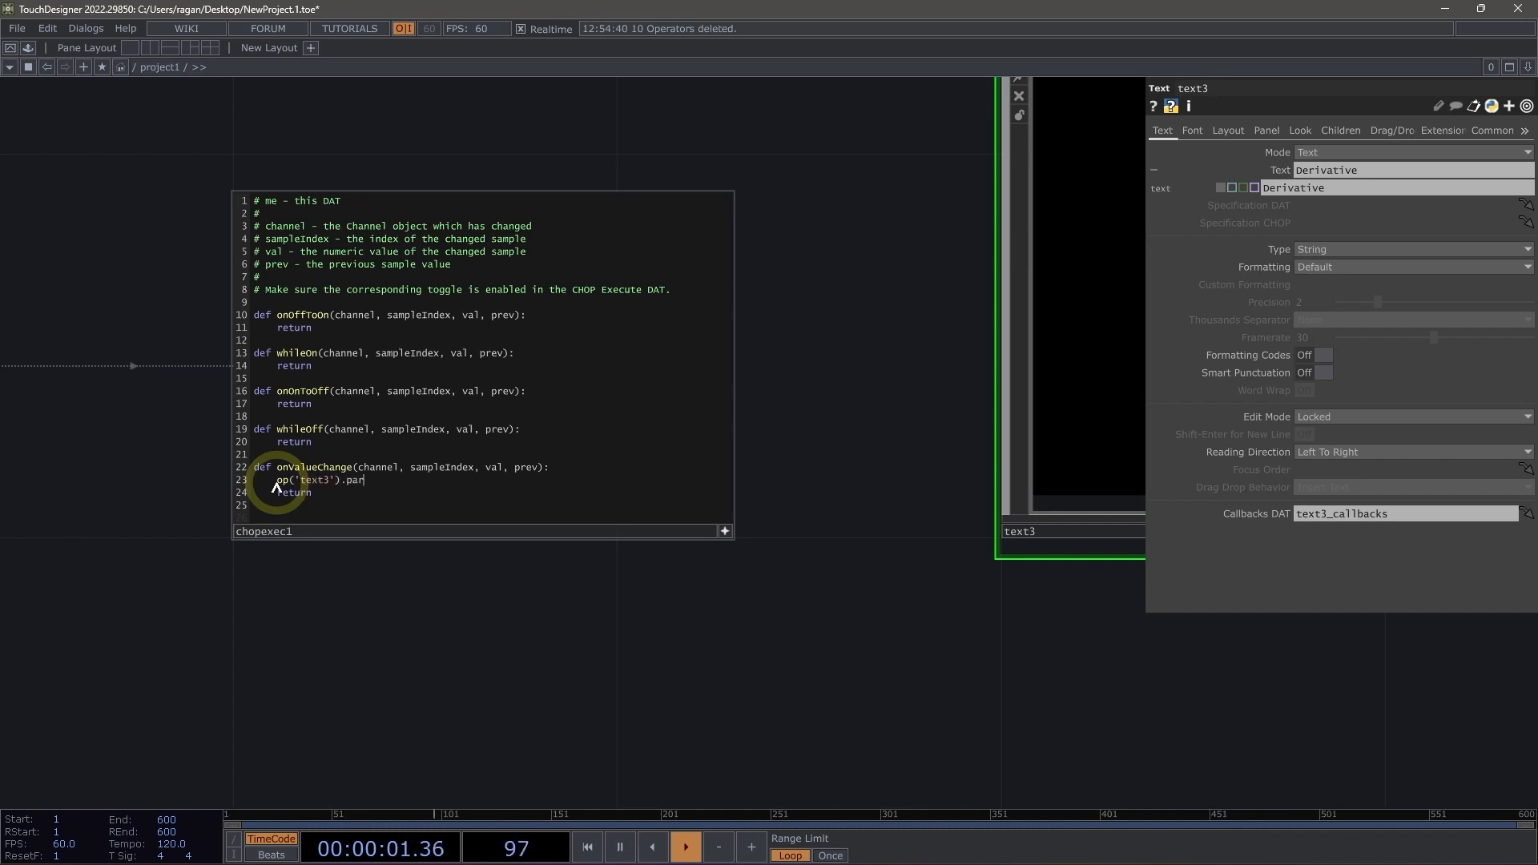
type("text")
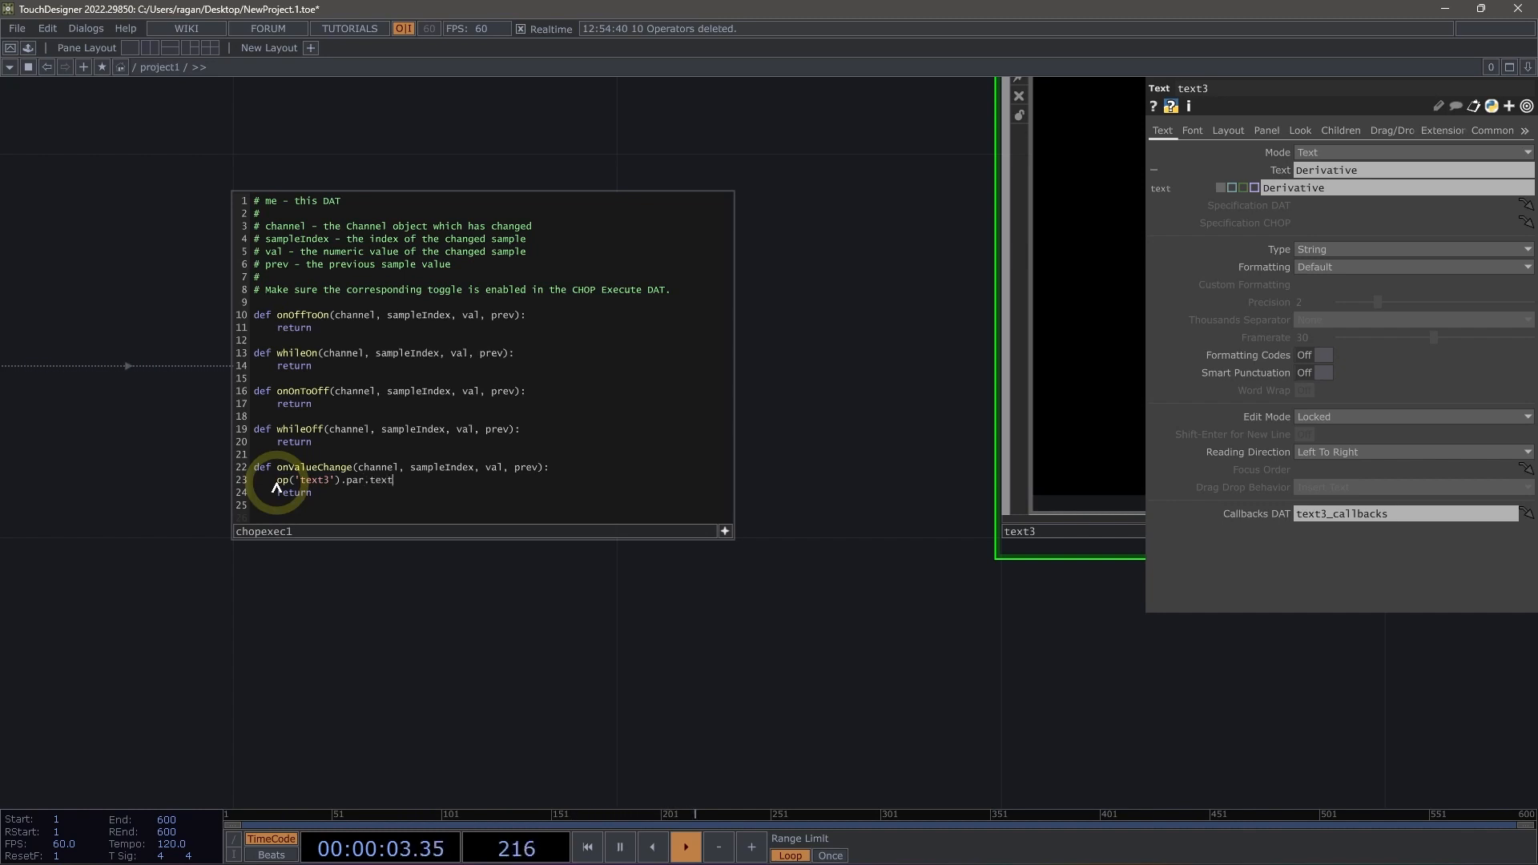
type("= val")
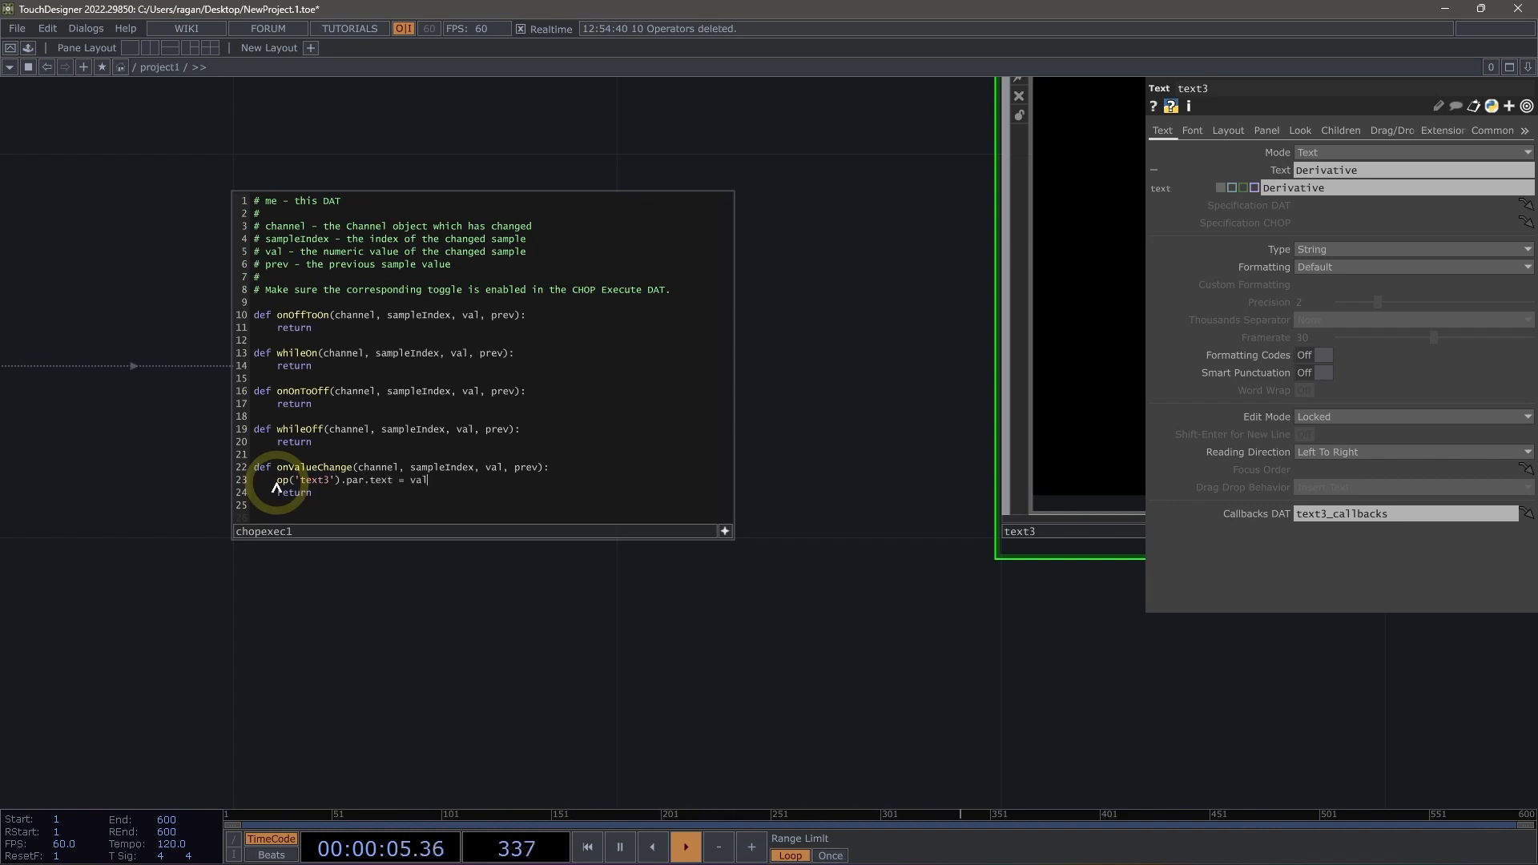